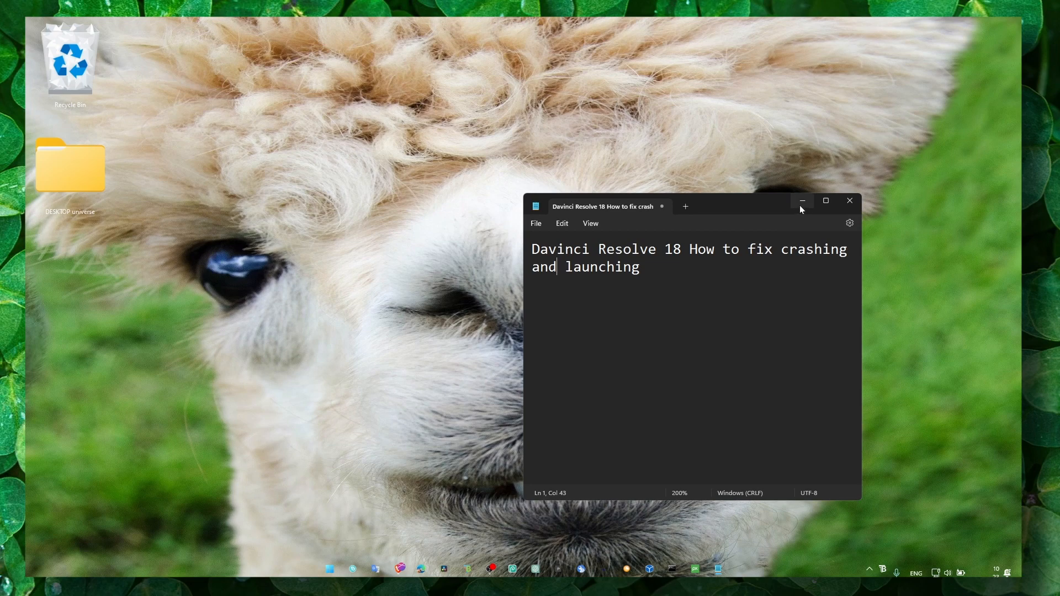
mouse_move(802, 201)
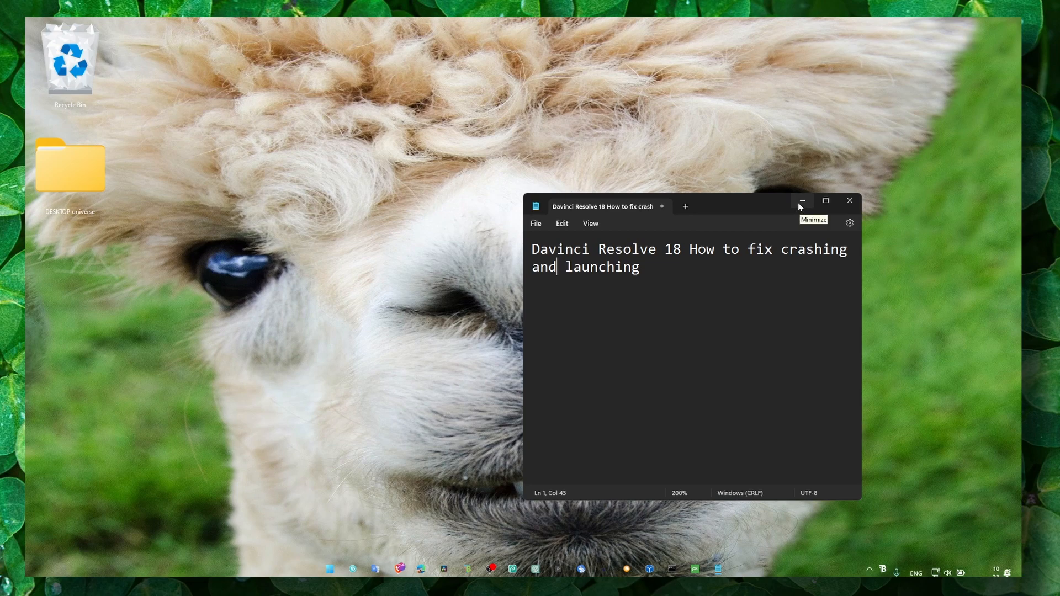
- Minimize the DaVinci Resolve crash-fix note and bring up Windows search
left_click(802, 201)
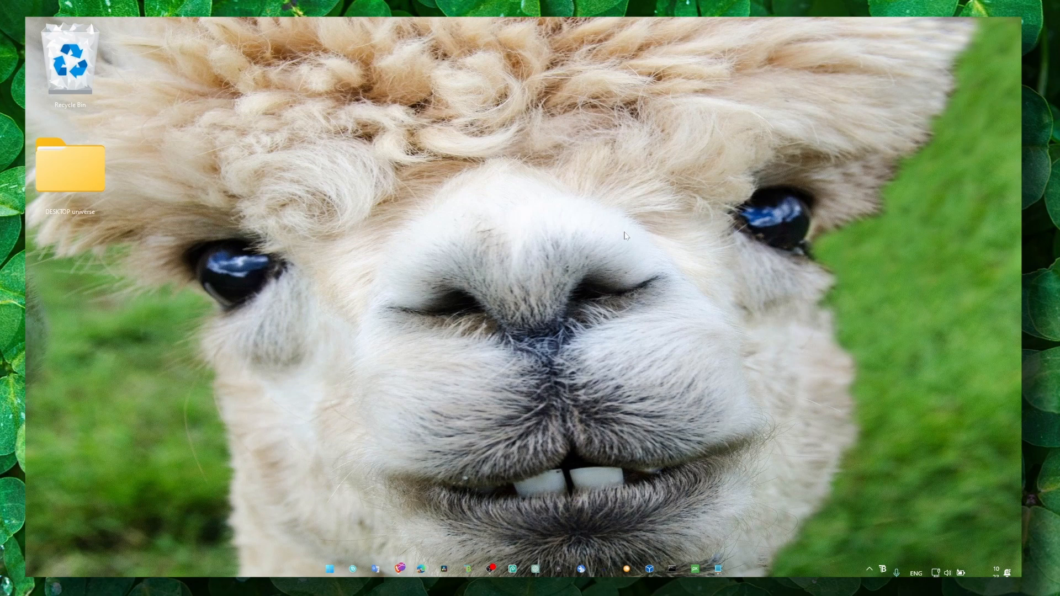
mouse_move(620, 233)
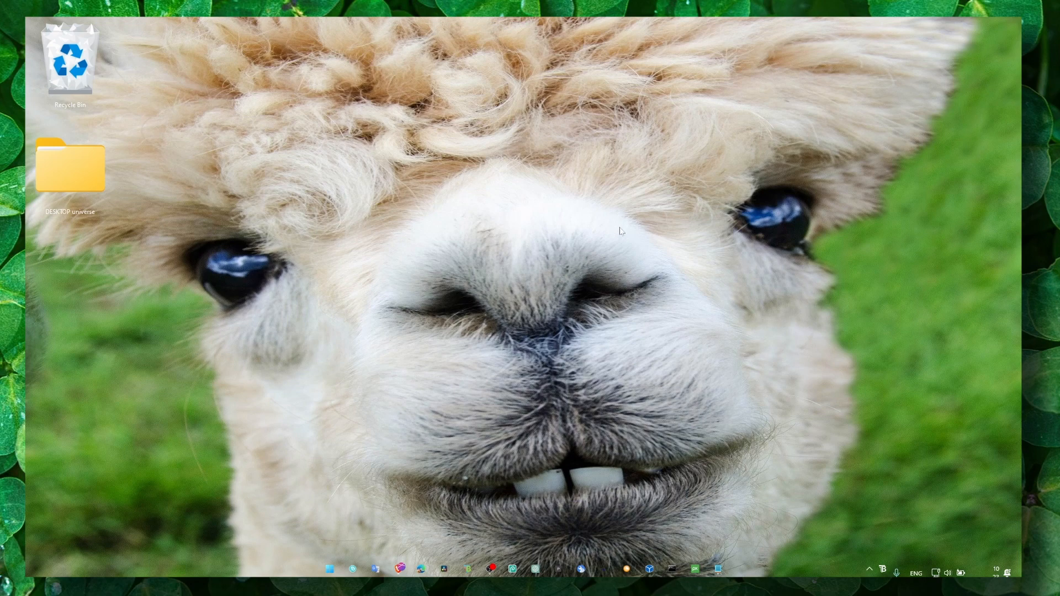
mouse_move(599, 256)
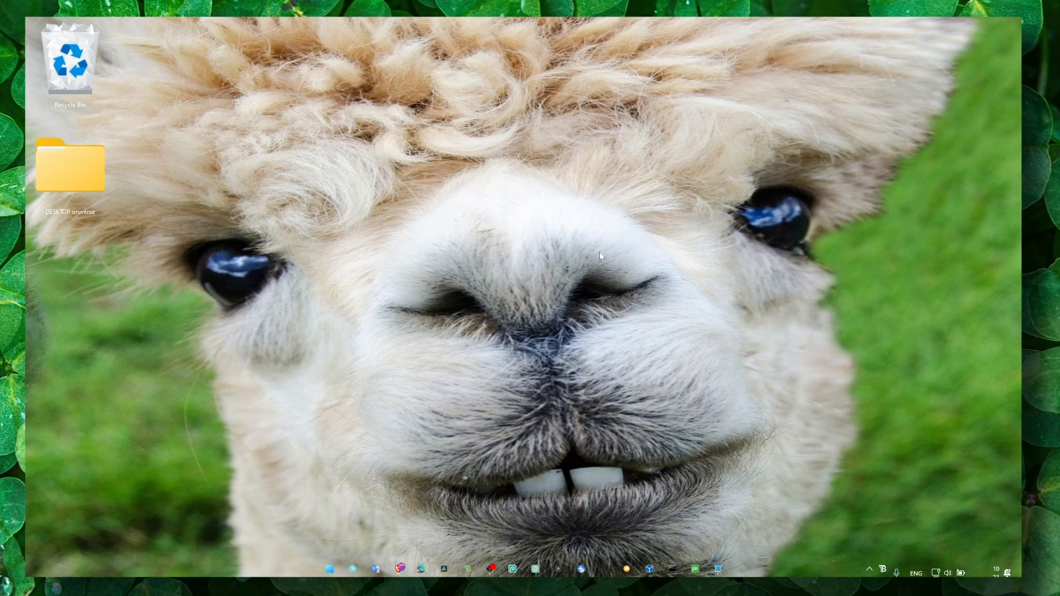
left_click(70, 61)
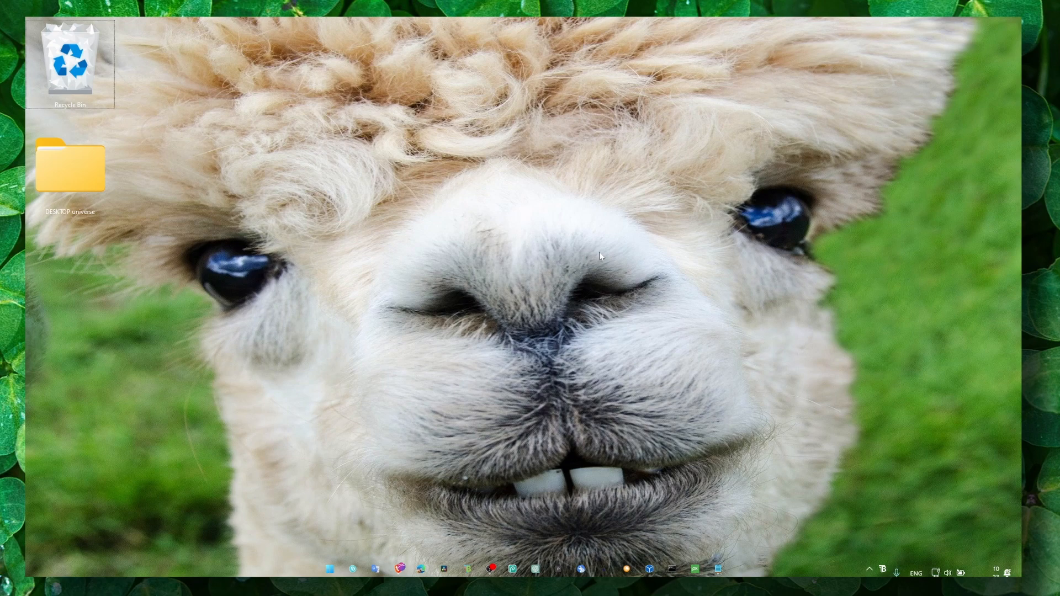
- In GeForce Experience Drivers, switch preference to Studio Driver and download NVIDIA Studio Driver 531.41
type("geo")
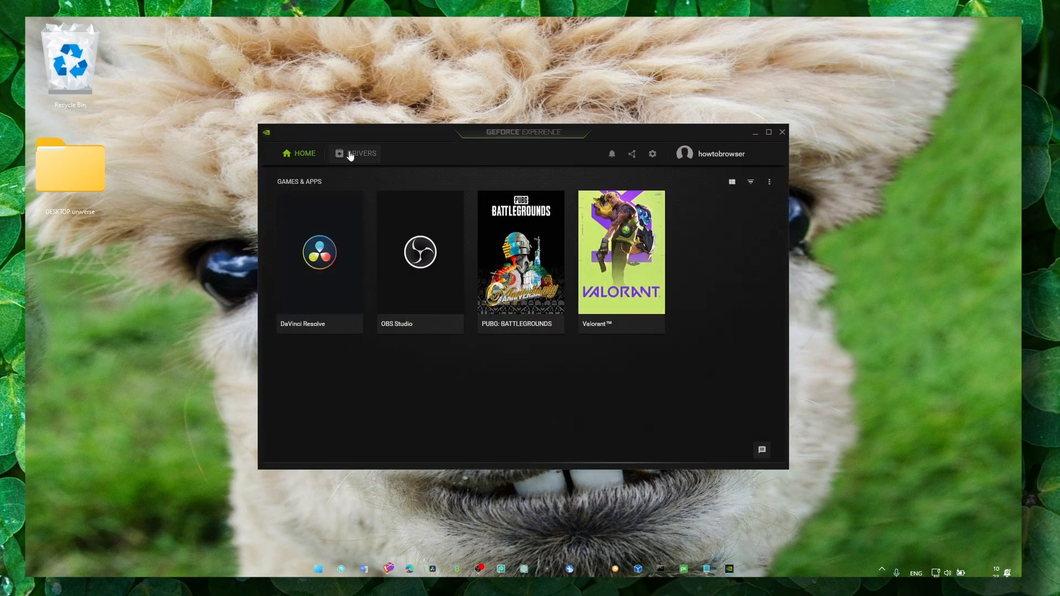
left_click(362, 152)
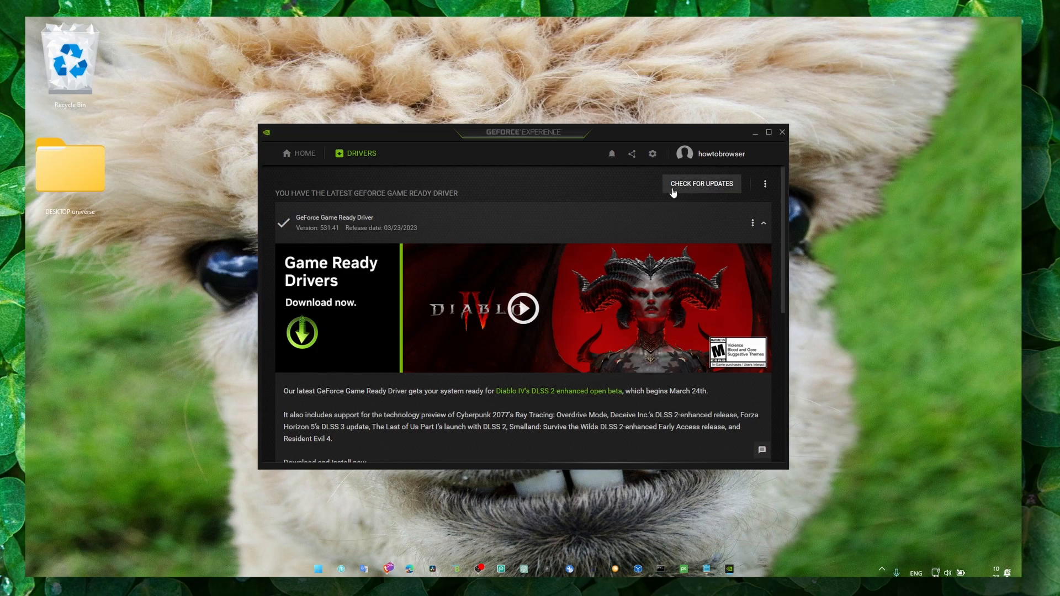
left_click(764, 183)
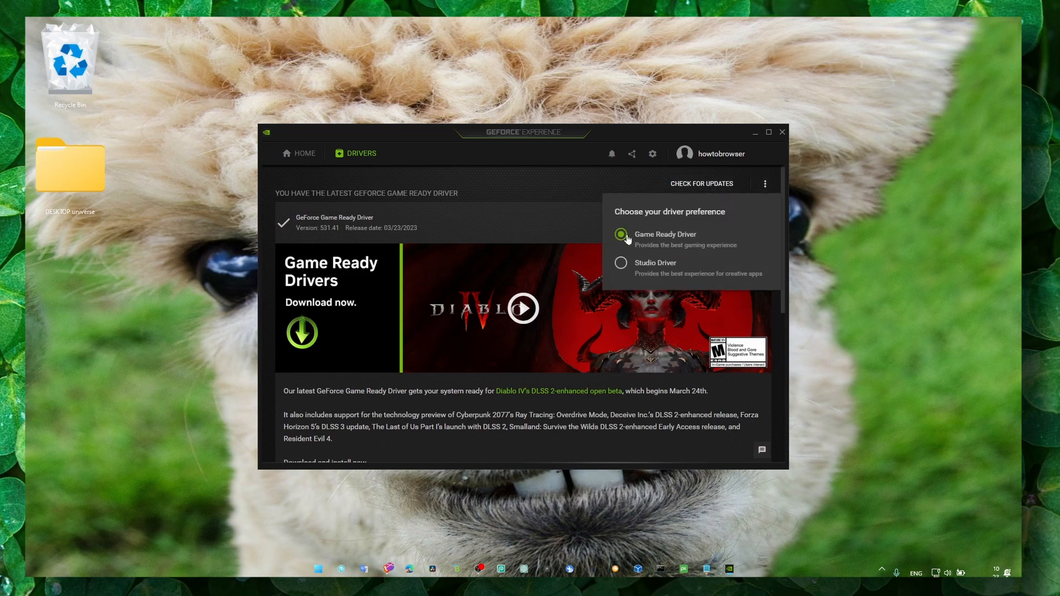
mouse_move(697, 240)
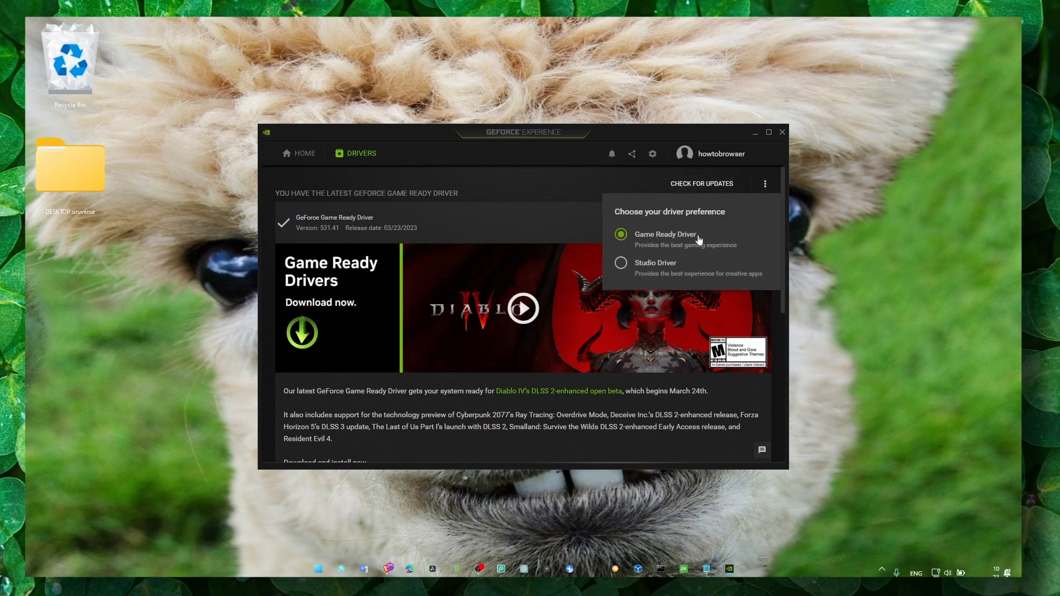
mouse_move(621, 263)
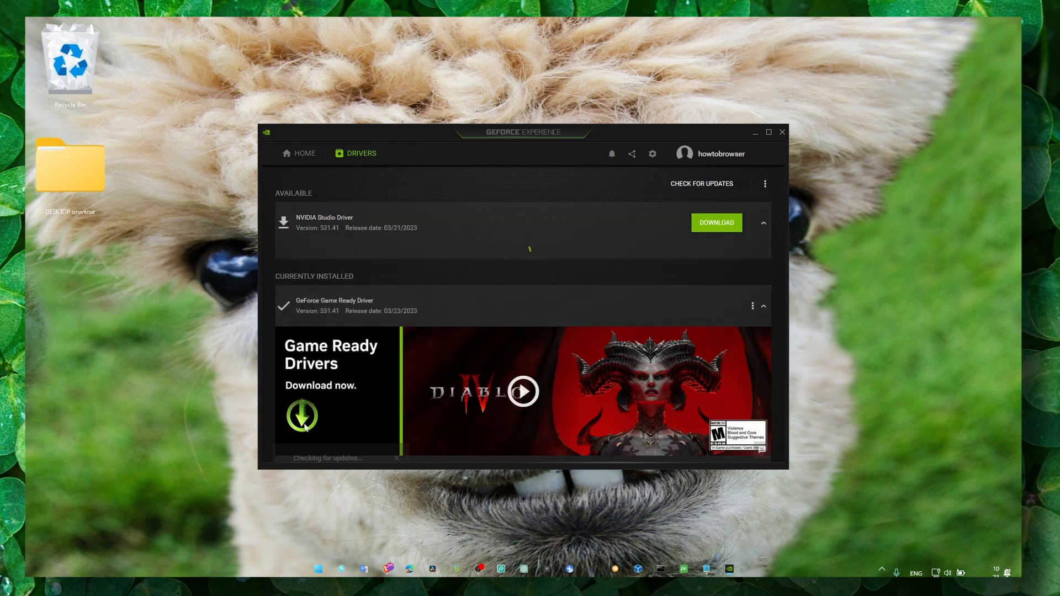
left_click(324, 220)
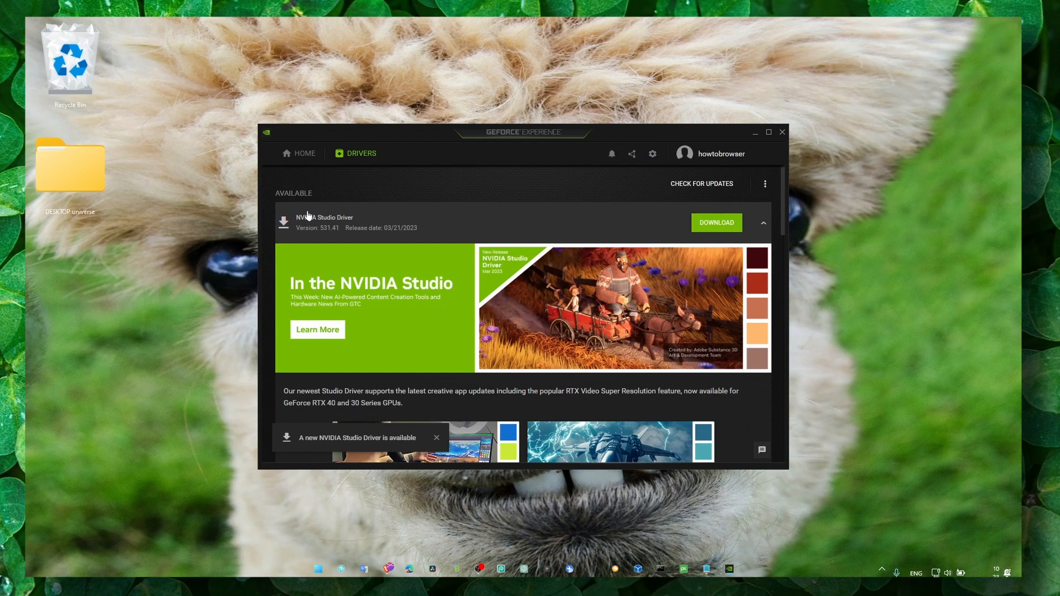
mouse_move(318, 222)
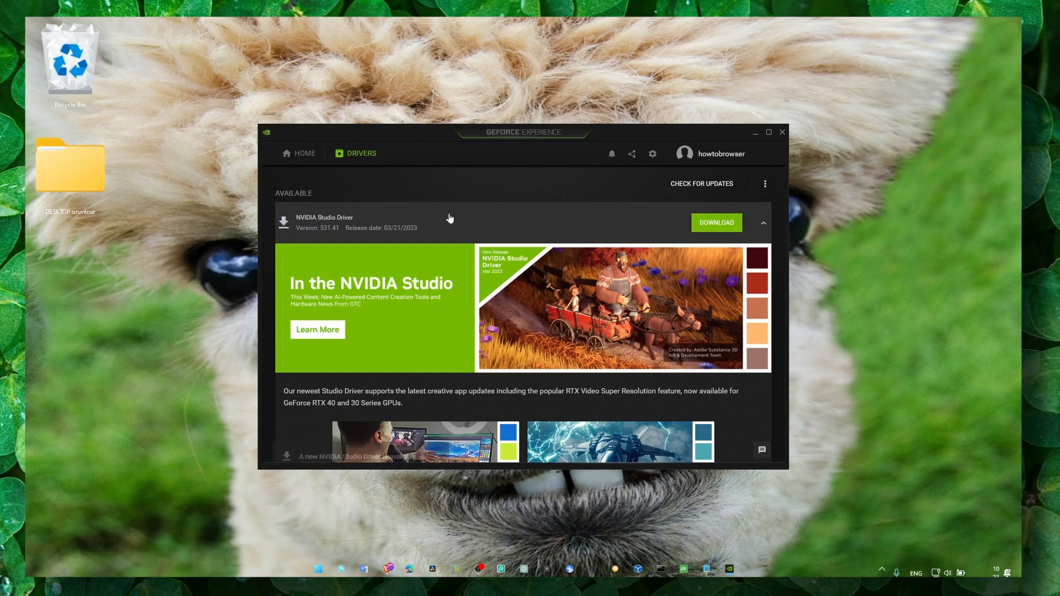
mouse_move(825, 508)
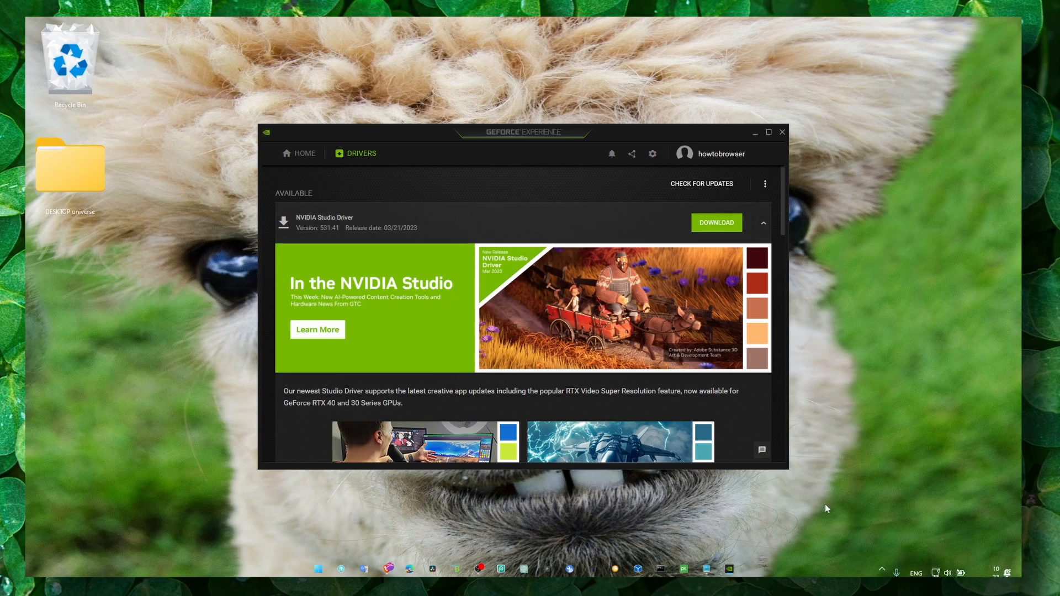
mouse_move(660, 303)
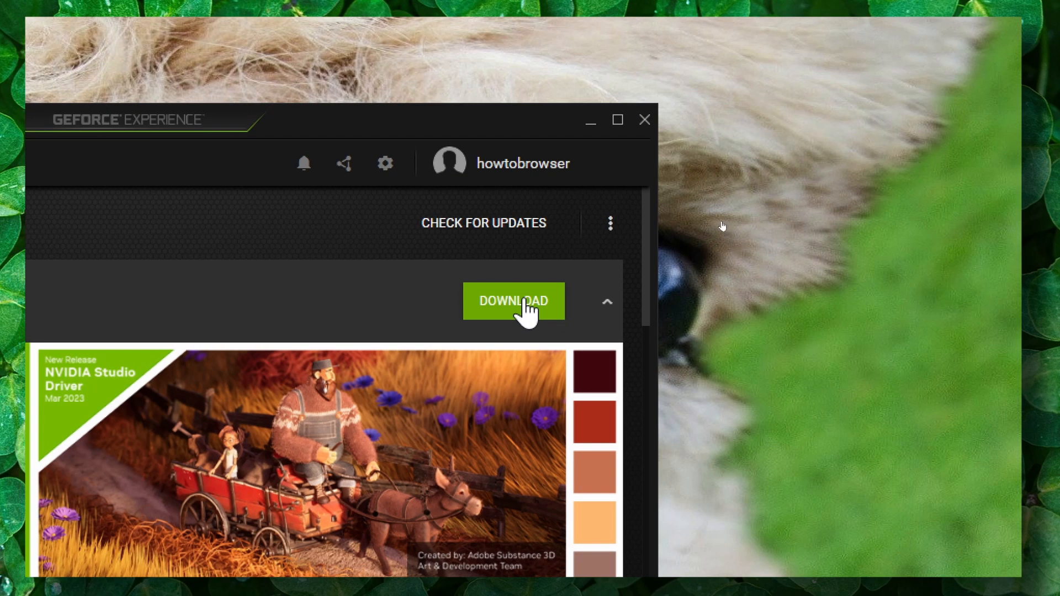
left_click(514, 301)
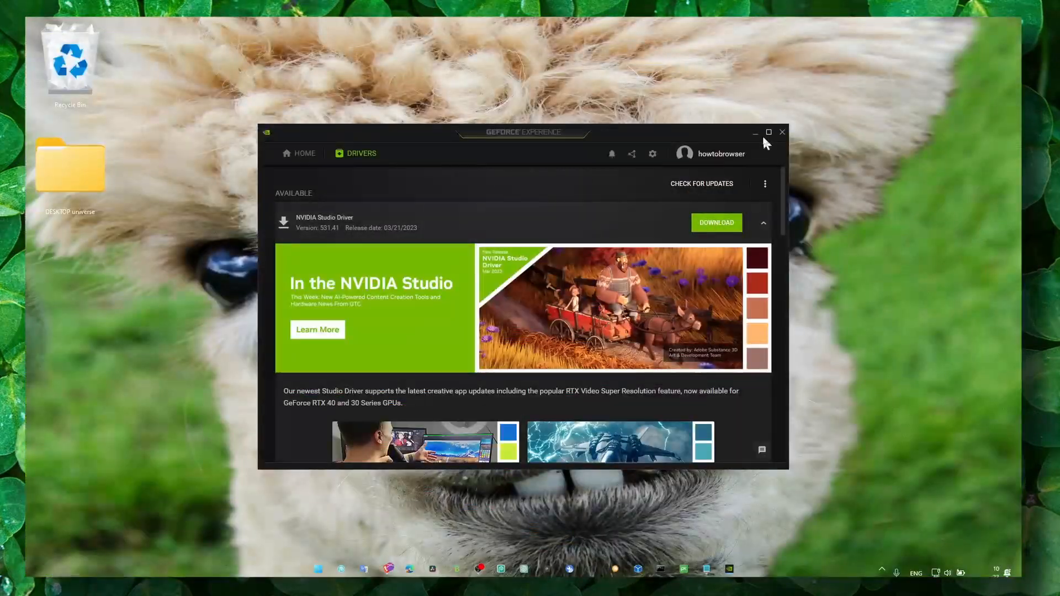
- Review Windows Update optional updates (KB5023778 left unchecked) and close Settings
left_click(341, 568)
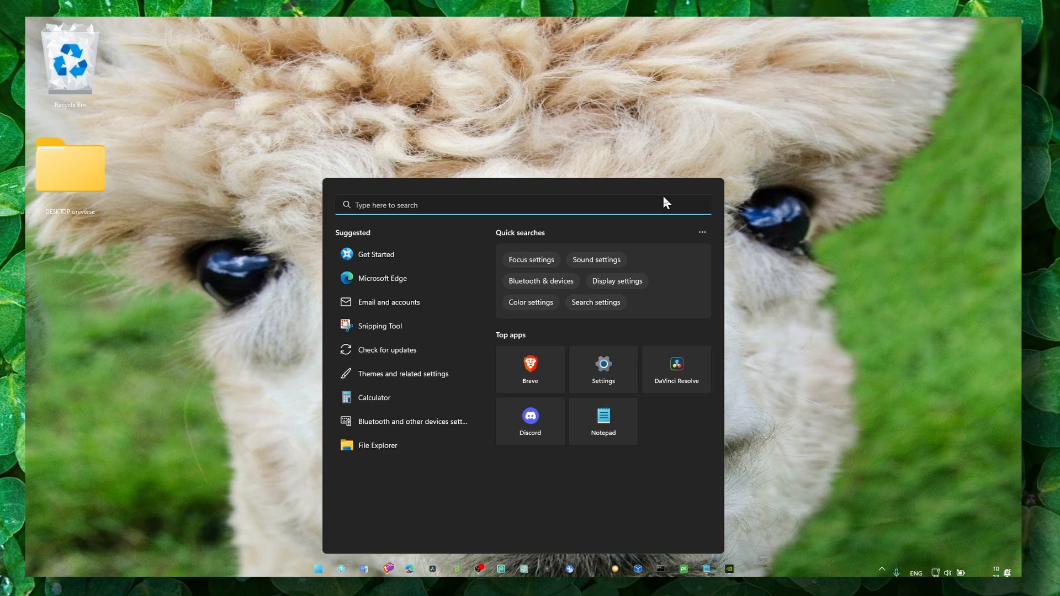
type("windows Update settings")
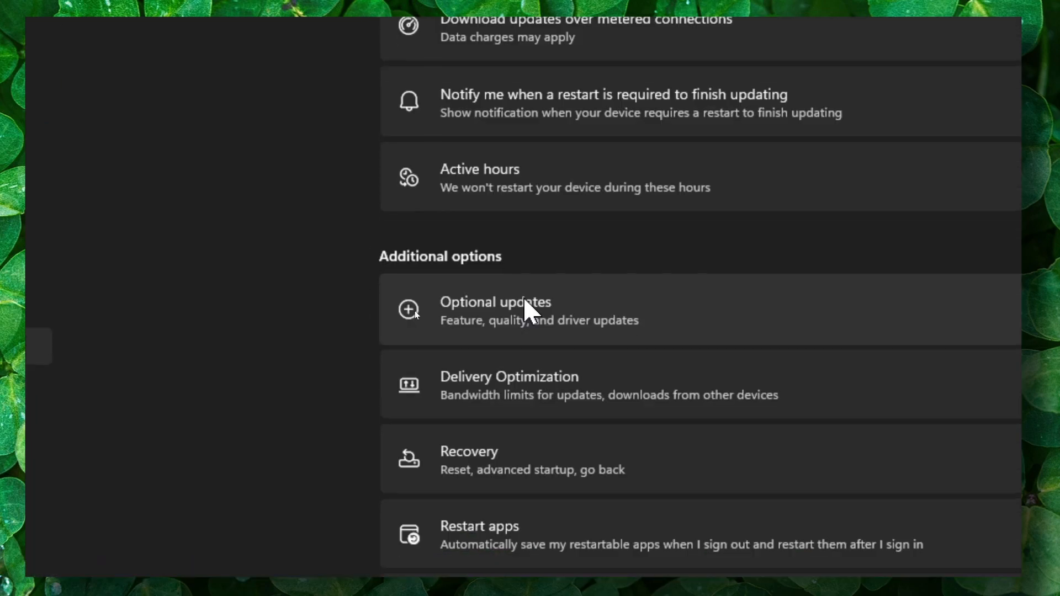
left_click(495, 302)
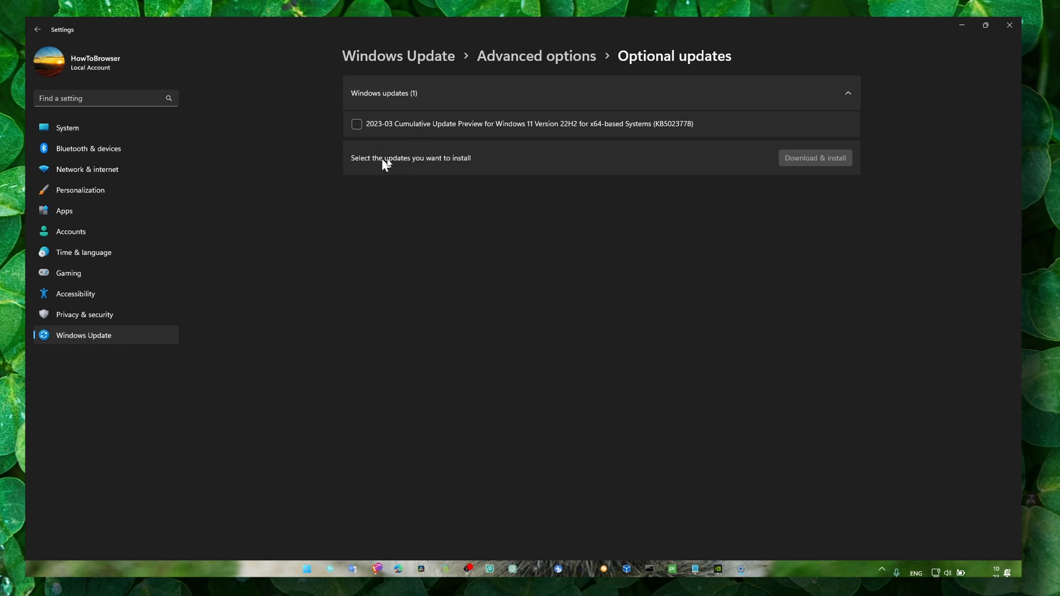
mouse_move(395, 151)
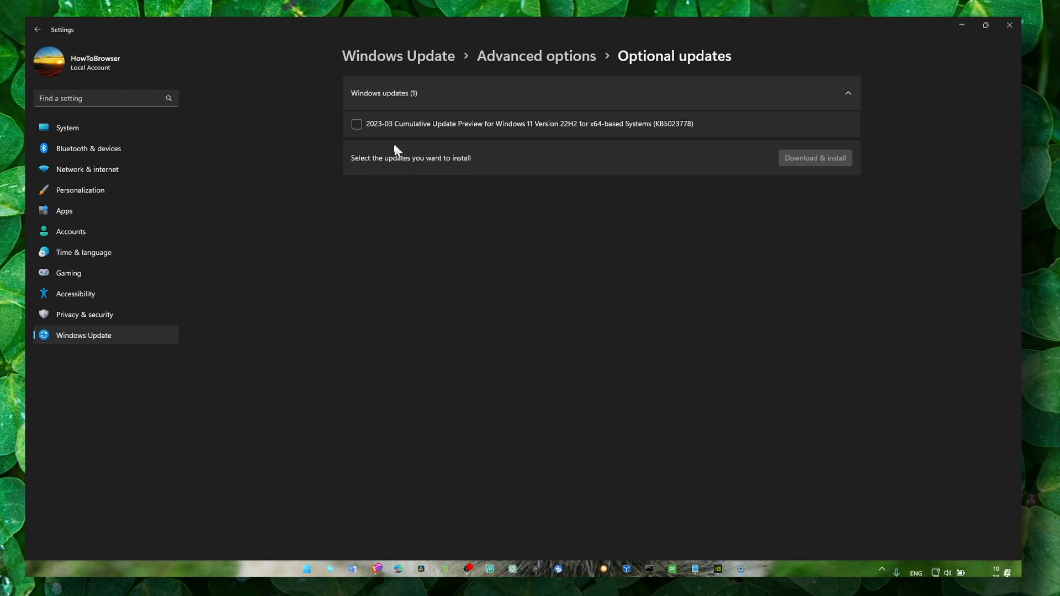
mouse_move(420, 161)
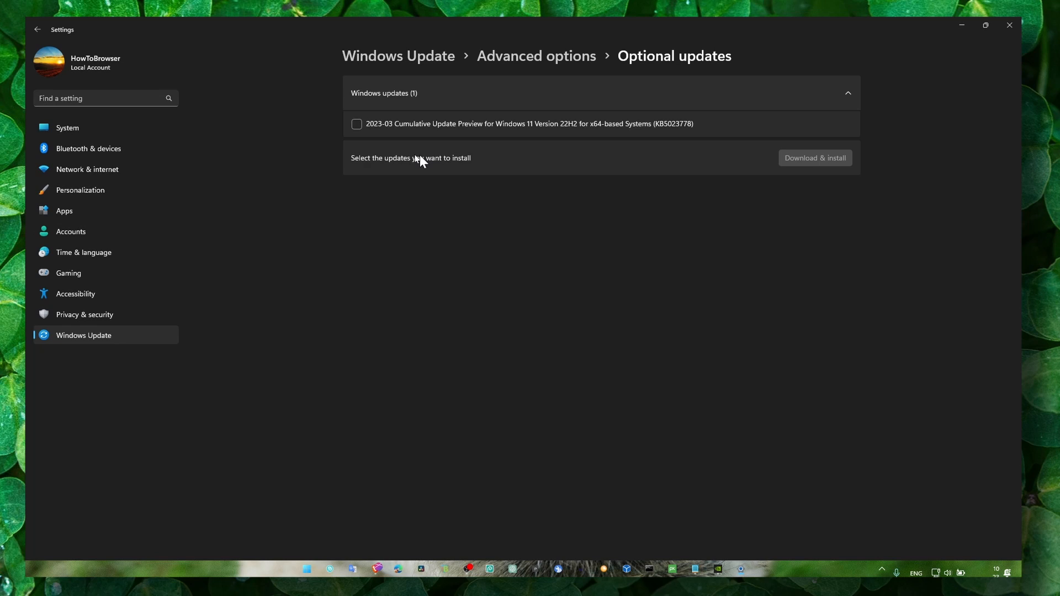
mouse_move(399, 167)
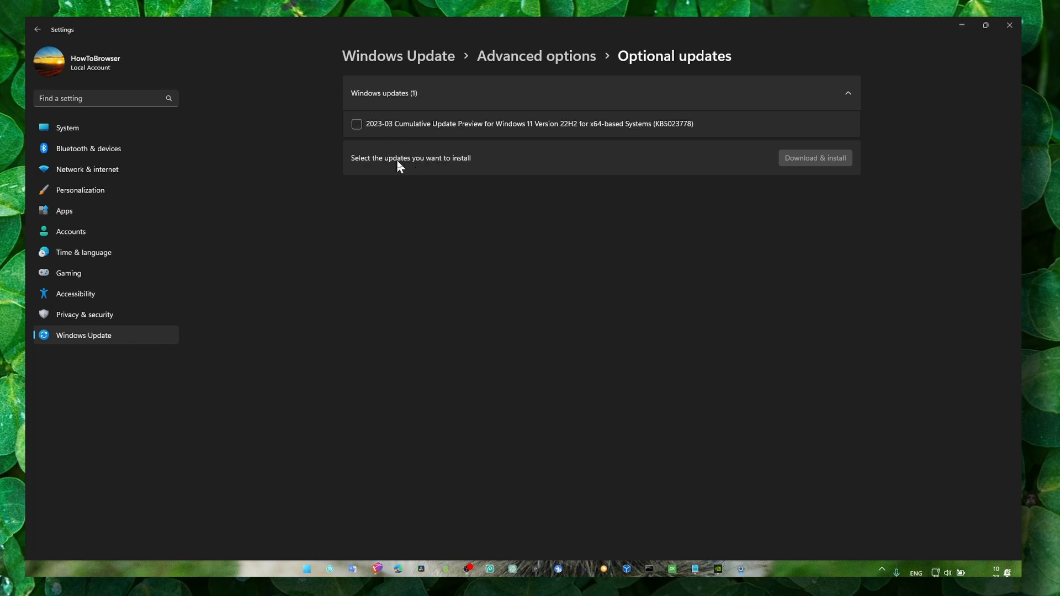
mouse_move(381, 153)
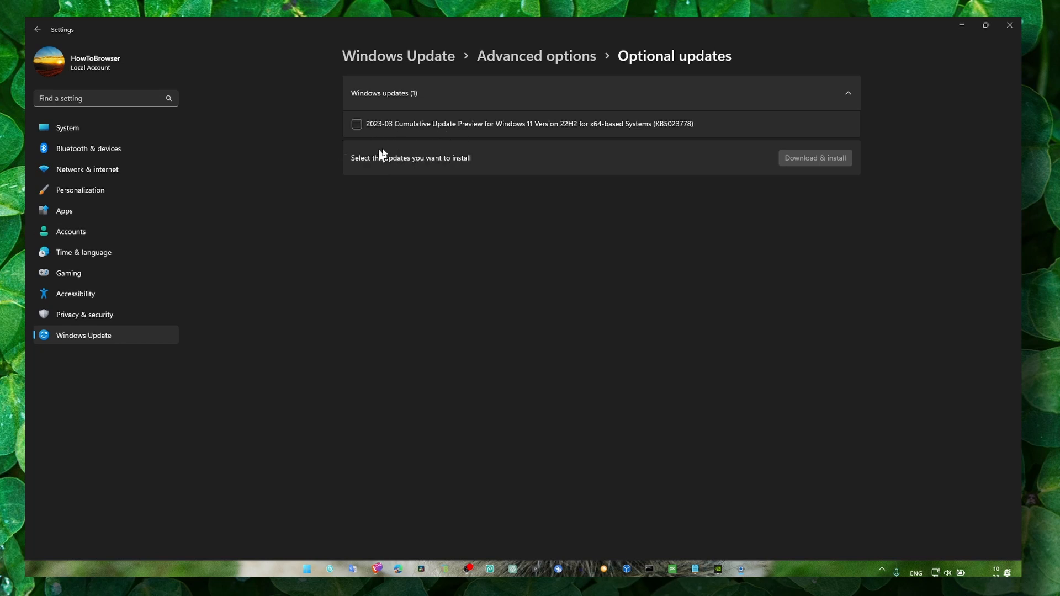
mouse_move(363, 159)
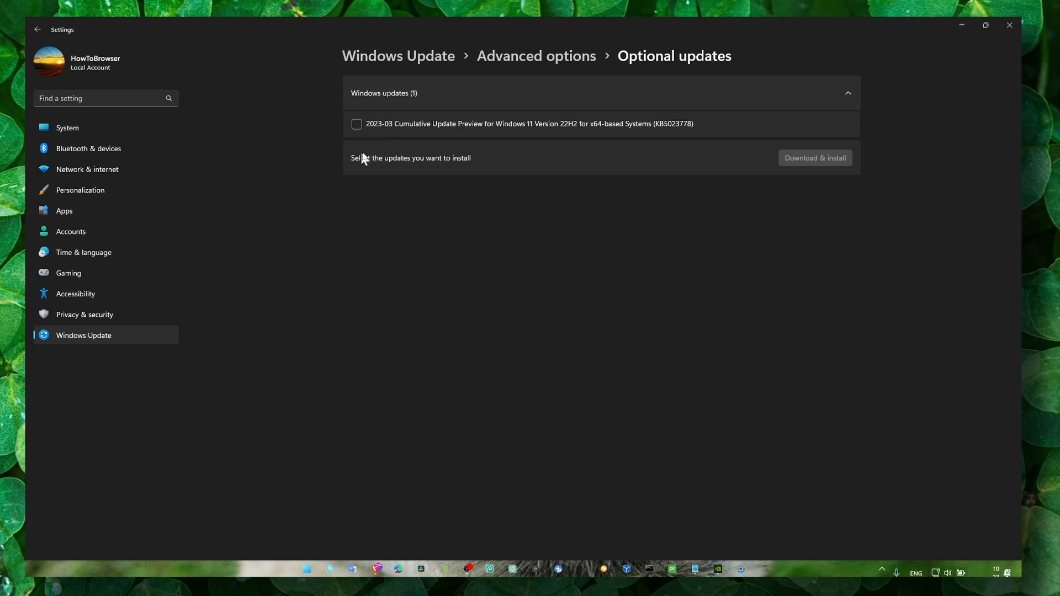
mouse_move(426, 156)
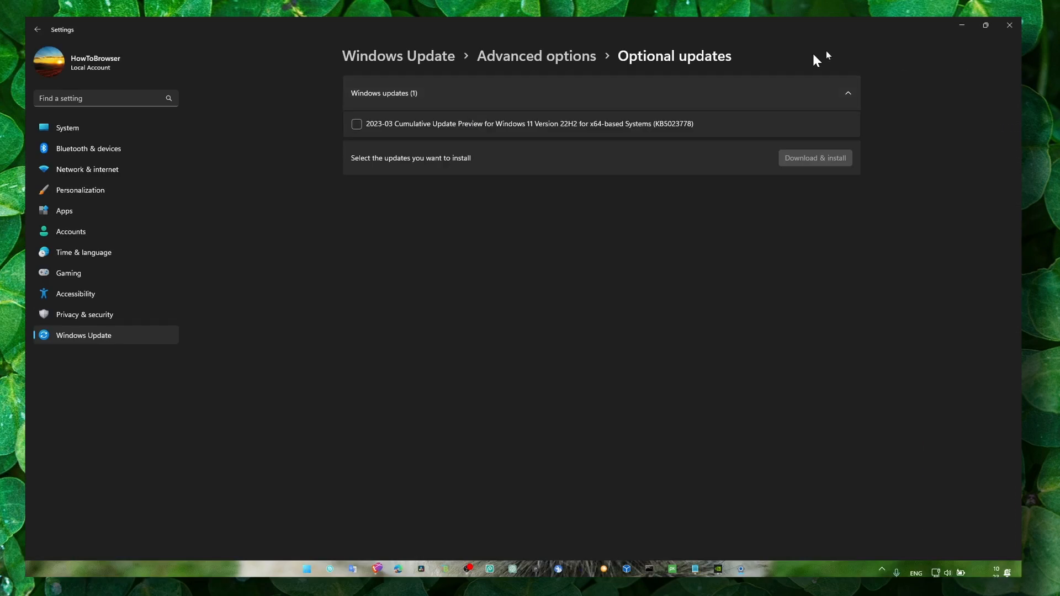
left_click(1008, 25)
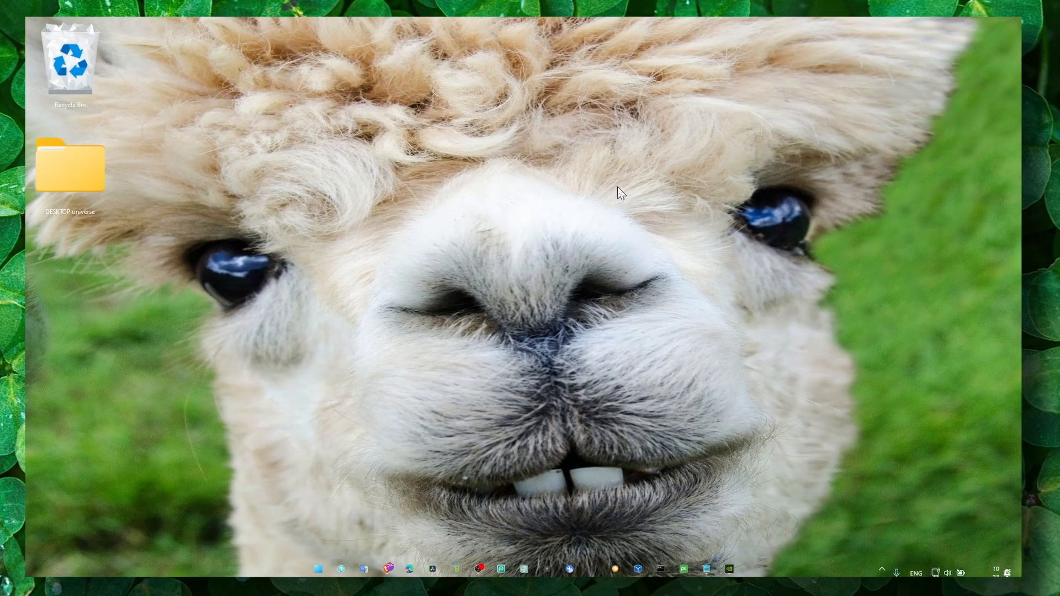
- Reach the Virtual Memory settings and compute 1024 × 16 in Calculator for the paging size
type("per")
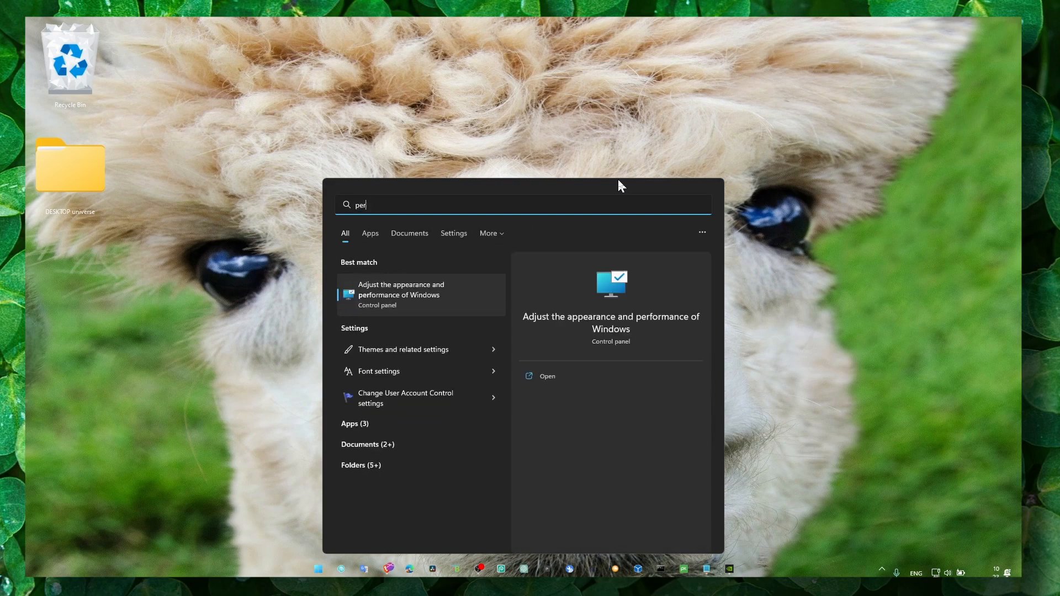
left_click(547, 375)
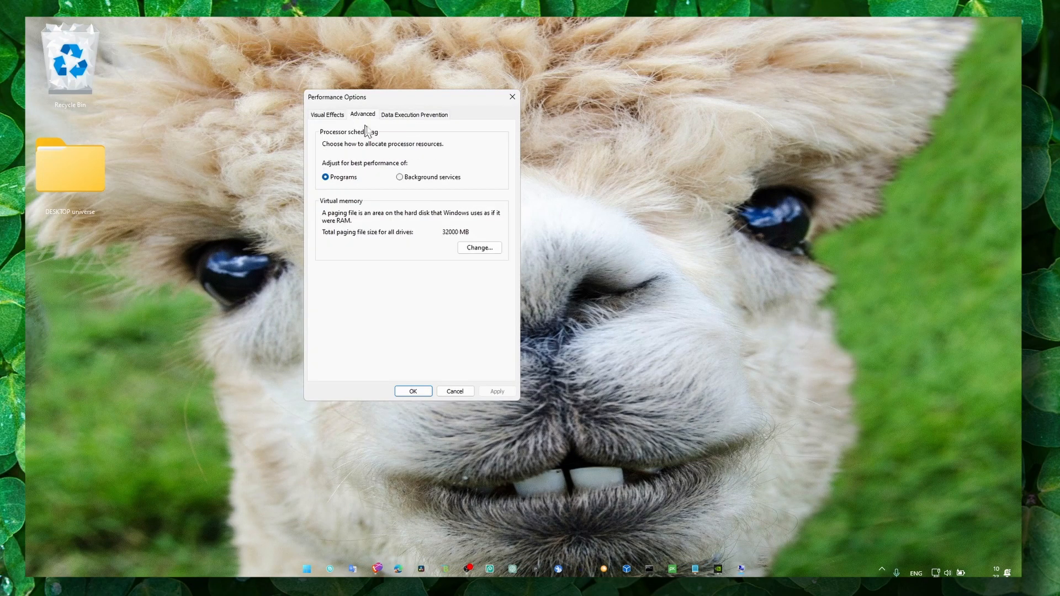
left_click(478, 247)
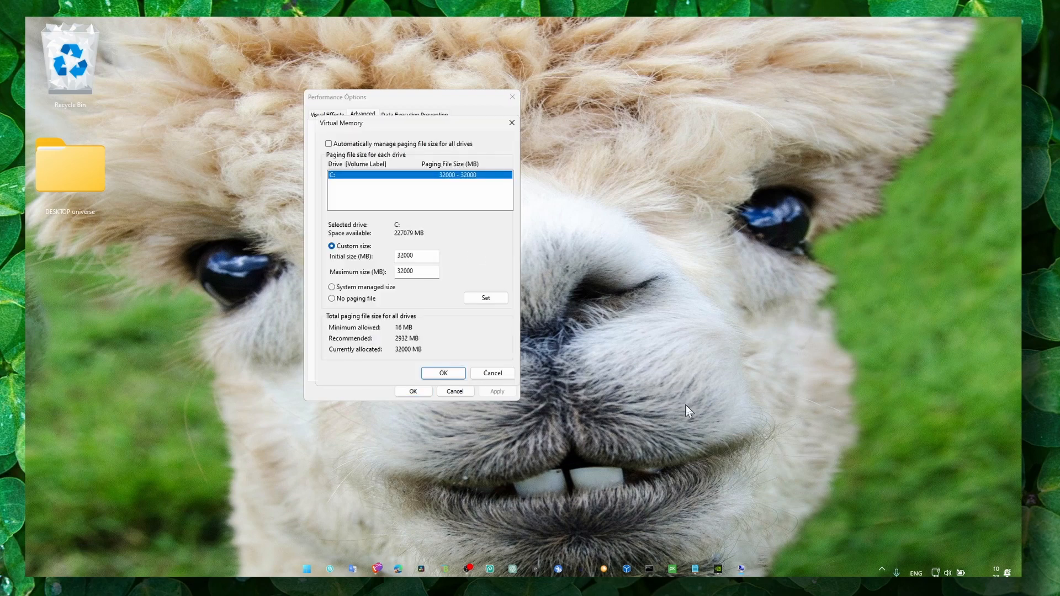
type("calculator")
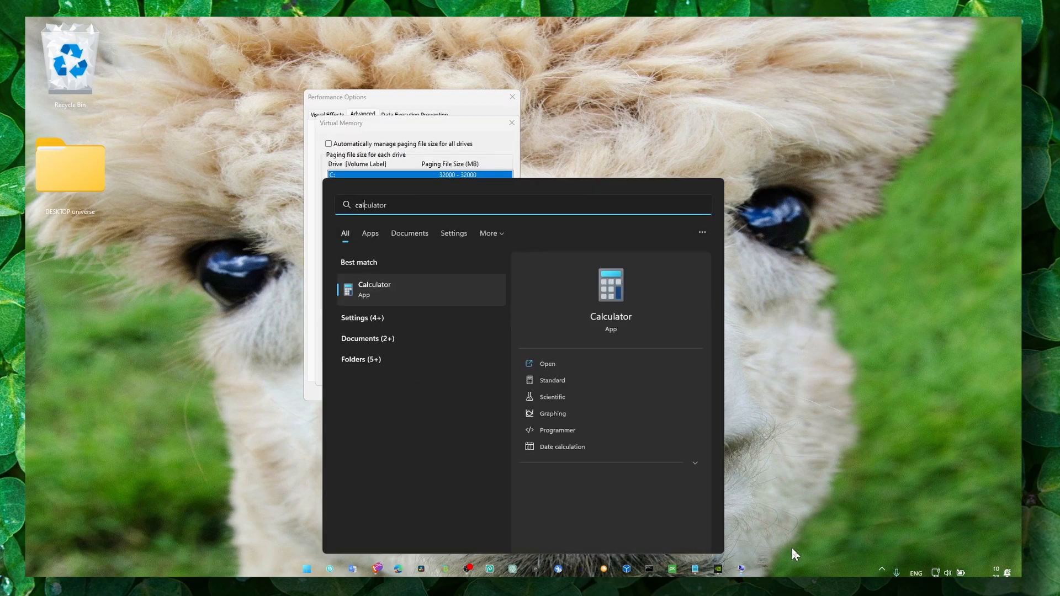
left_click(547, 364)
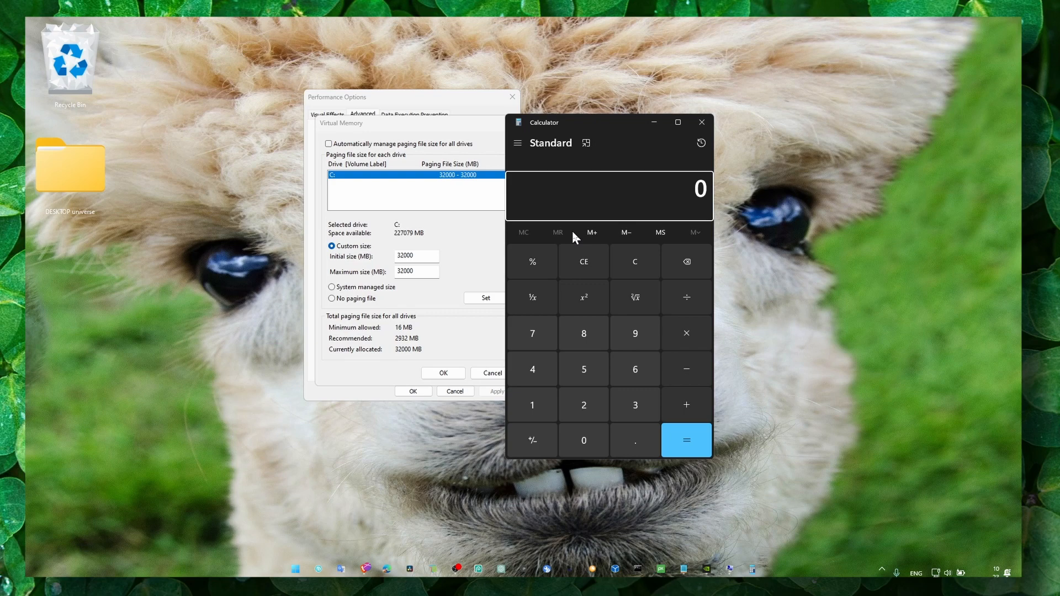
left_click(533, 404)
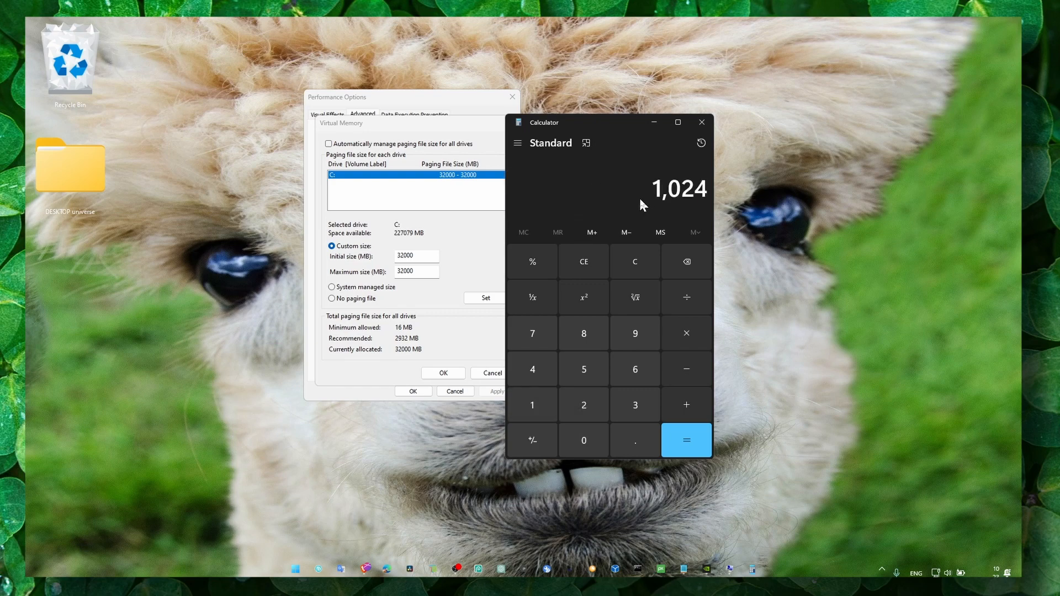
left_click(686, 333)
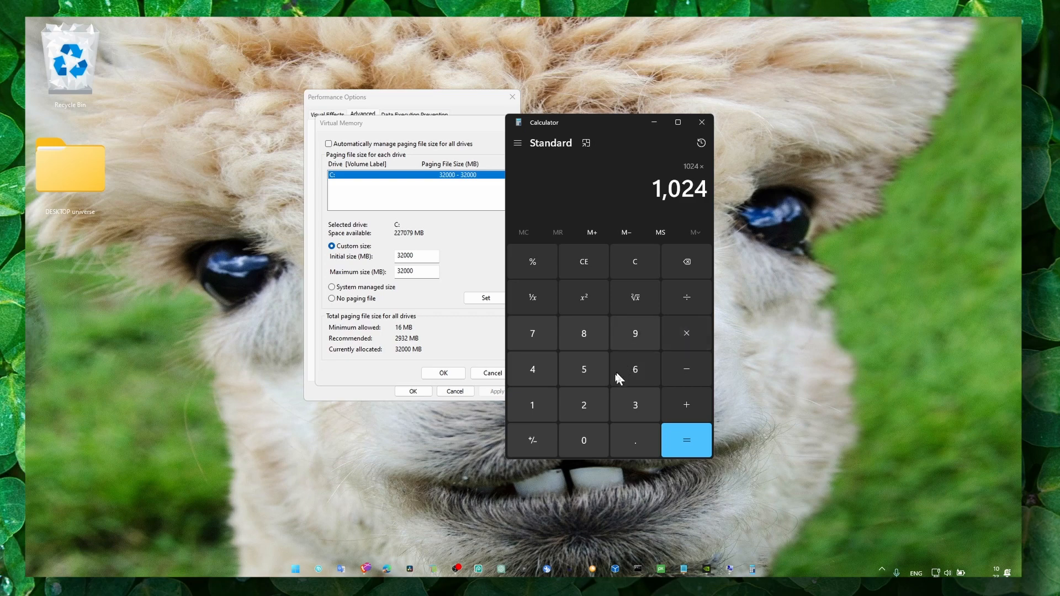
mouse_move(532, 405)
type("16")
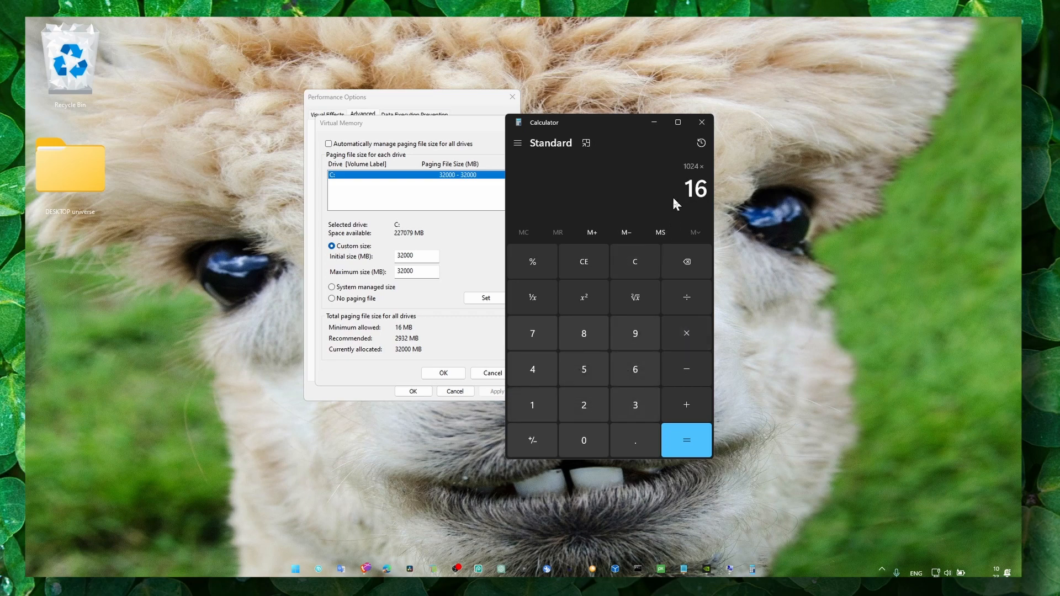
mouse_move(432, 228)
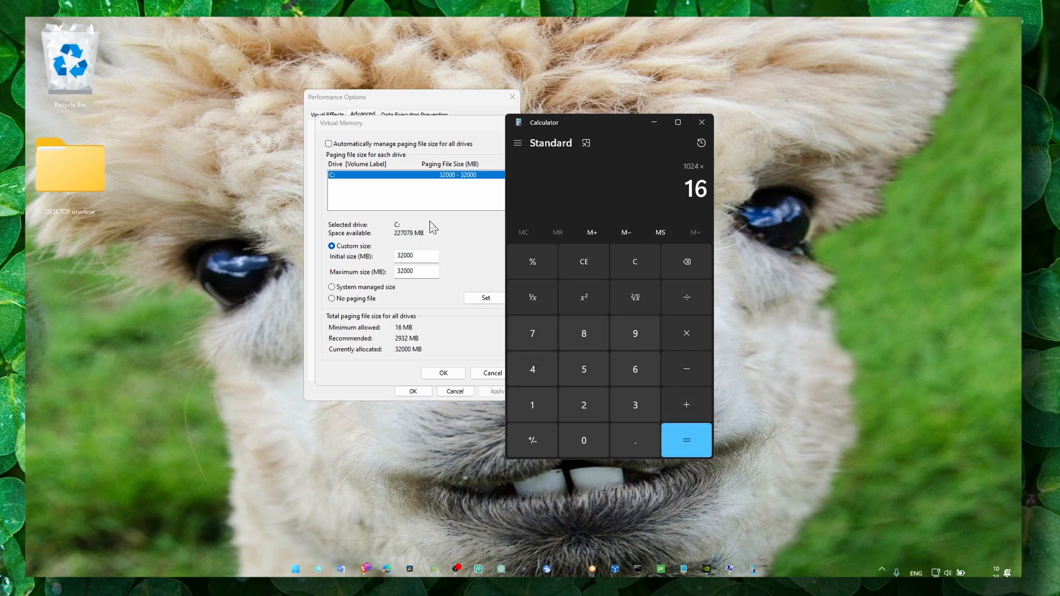
- Set drive C: to a custom 32000 MB initial and maximum paging file and confirm
triple_click(416, 255)
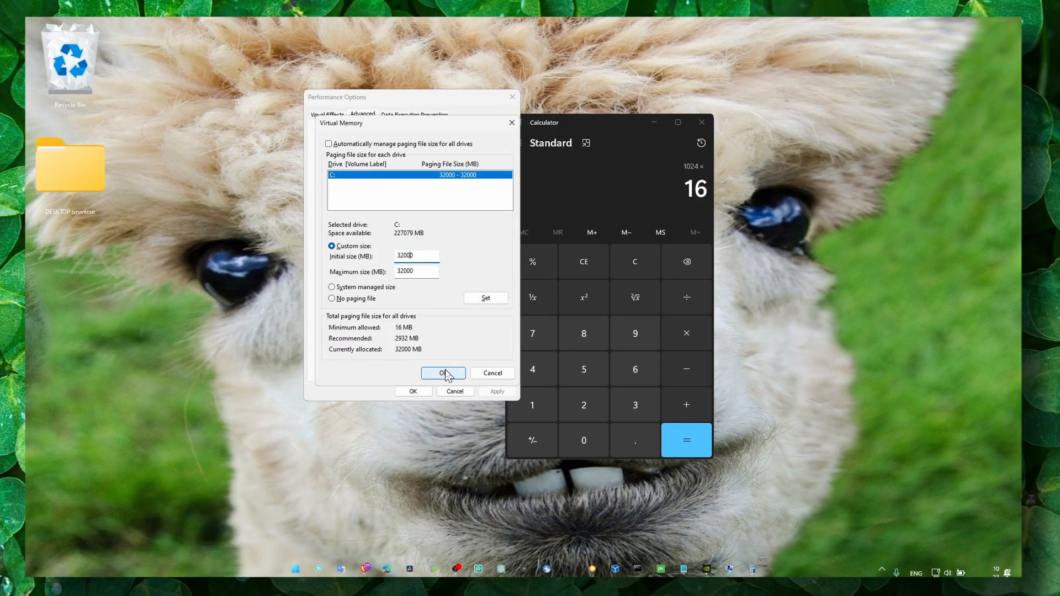
left_click(442, 373)
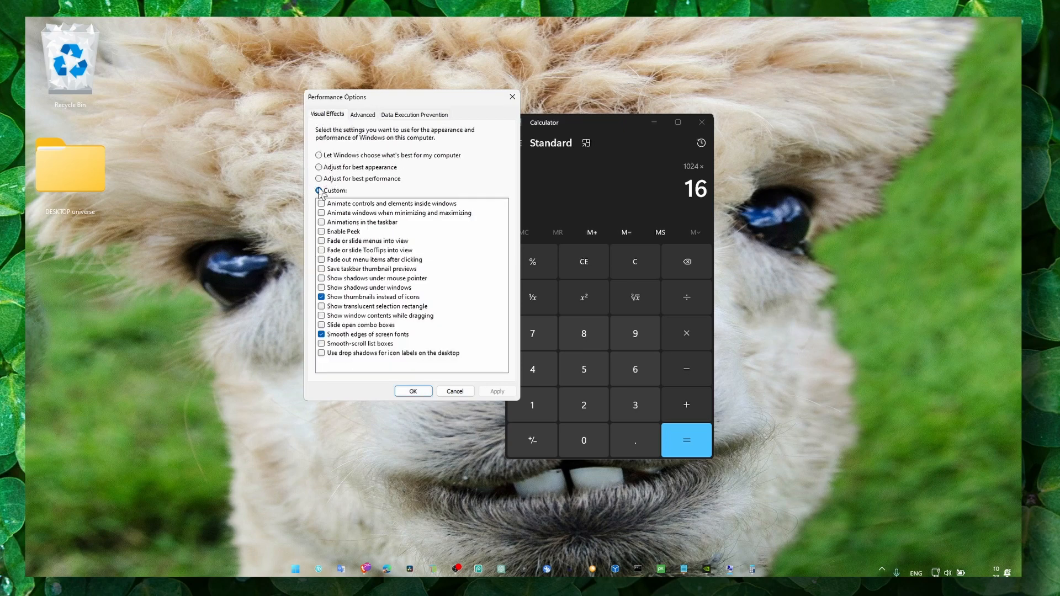
- Apply Performance Options, close Calculator, and start searching for graphics settings
left_click(319, 190)
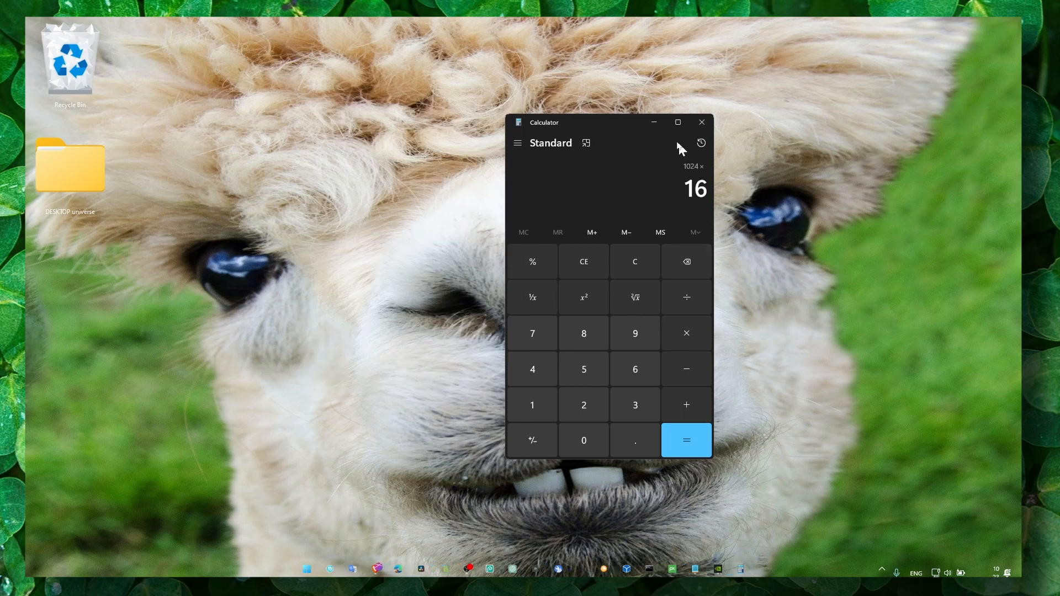
left_click(701, 123)
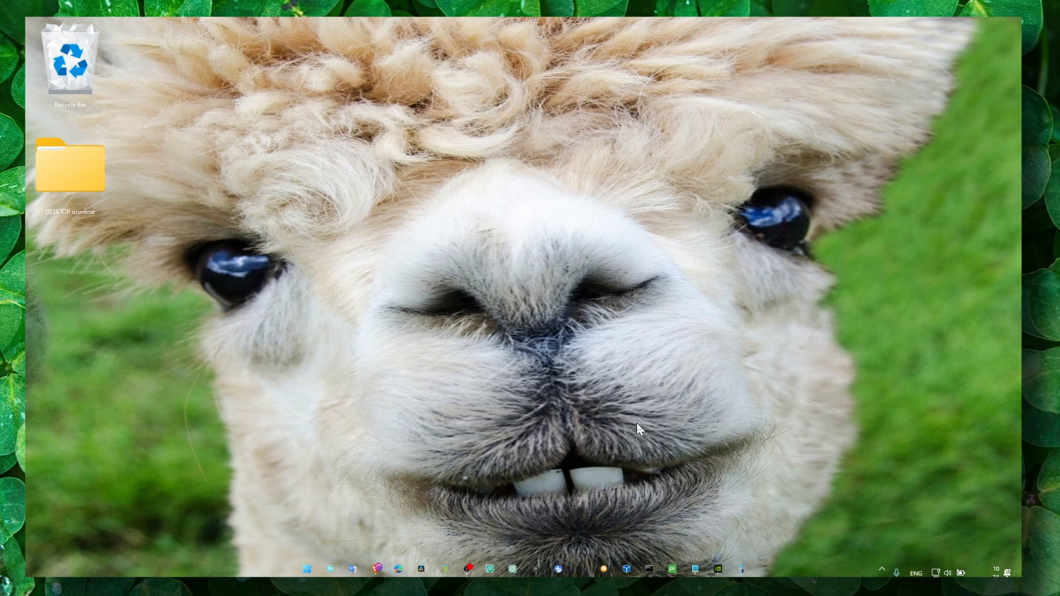
type("grpahi")
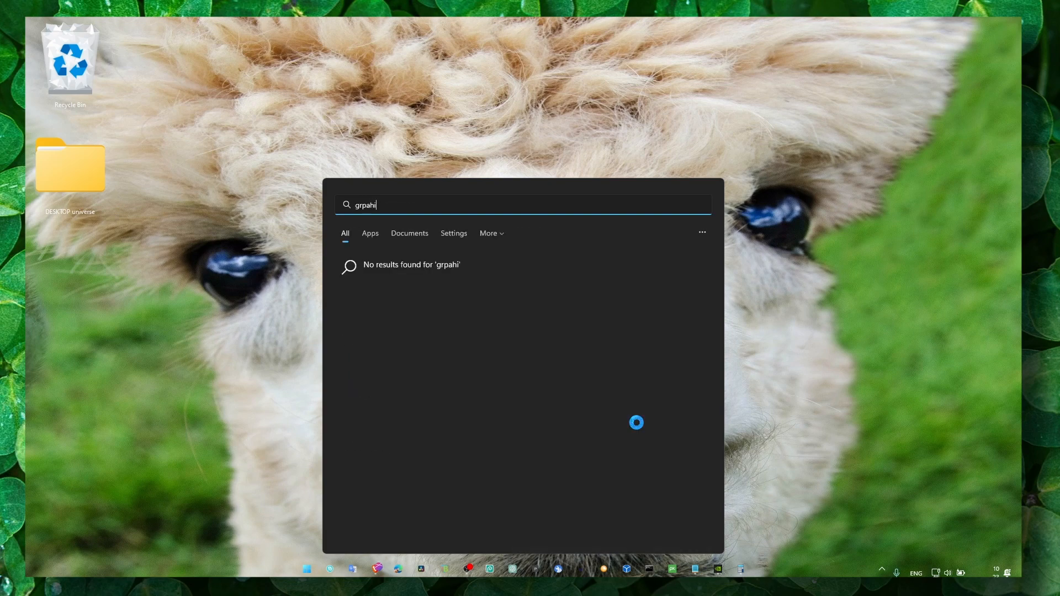
- Confirm DaVinci Resolve uses High performance graphics in Settings, then close Settings
type("graphics settings")
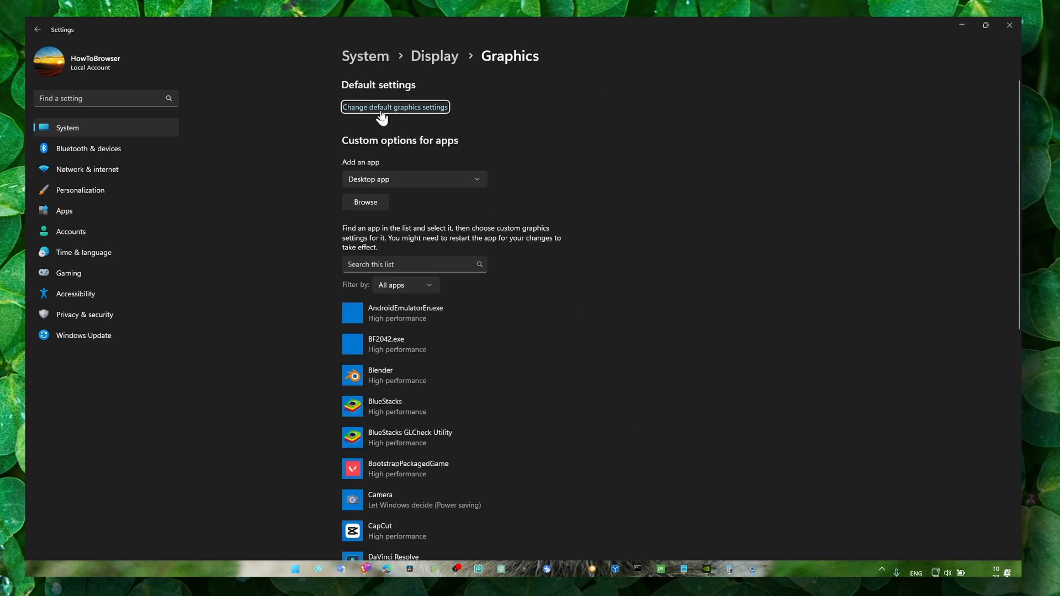
left_click(395, 107)
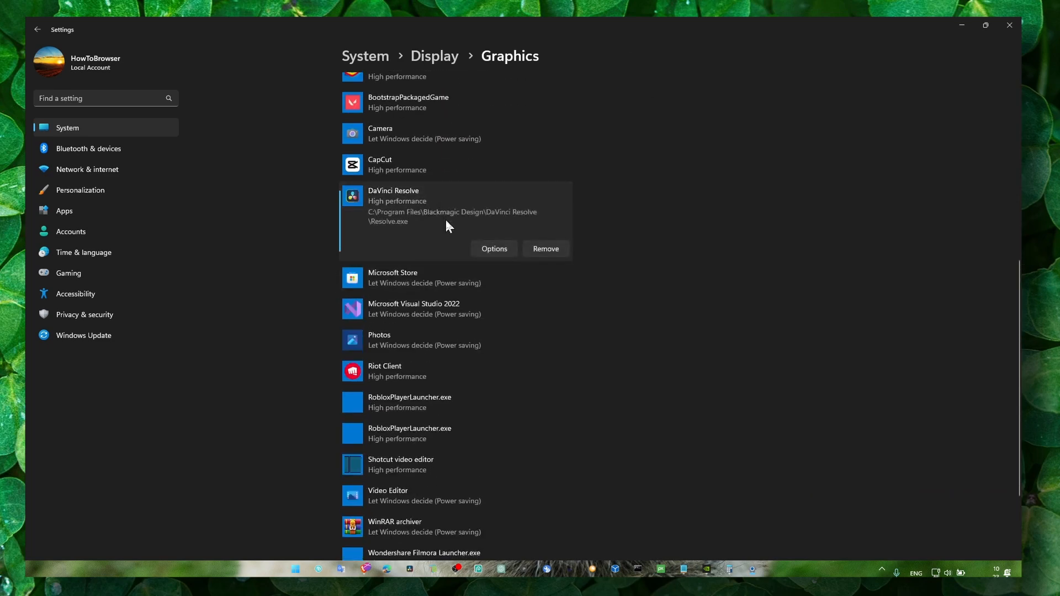
left_click(493, 248)
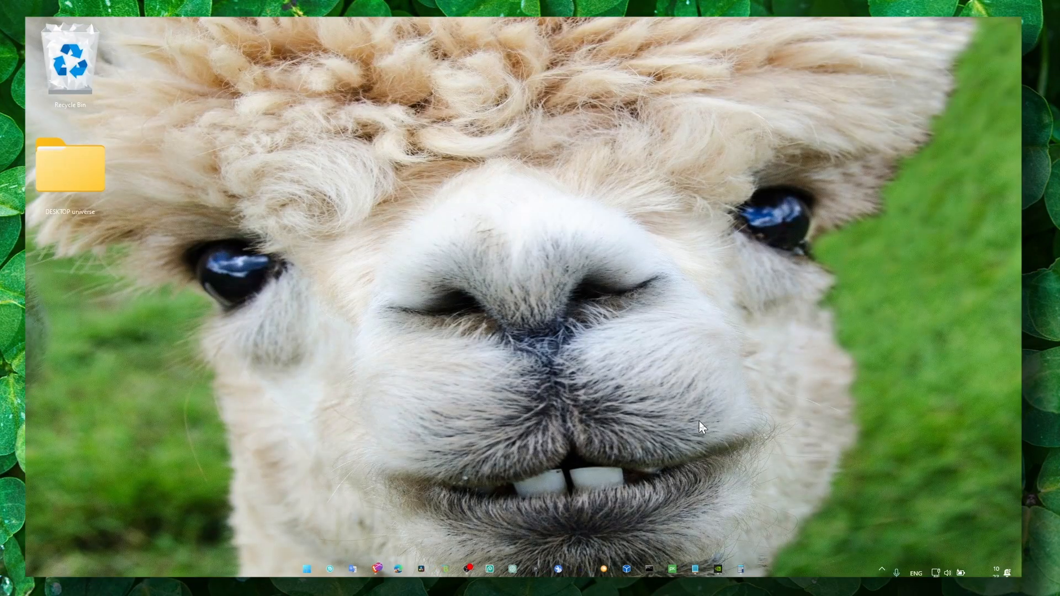
mouse_move(797, 510)
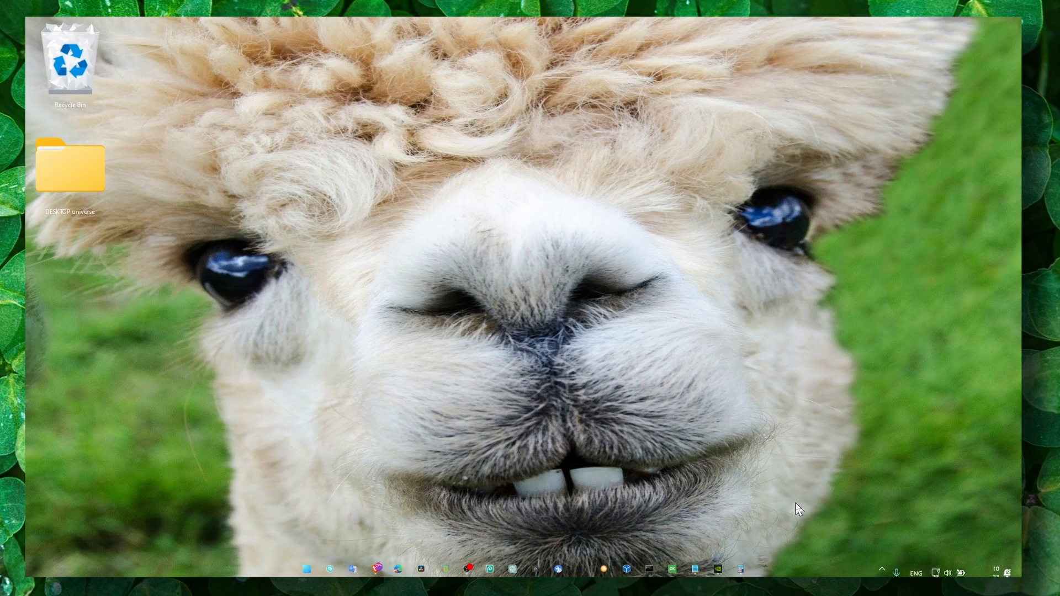
mouse_move(828, 573)
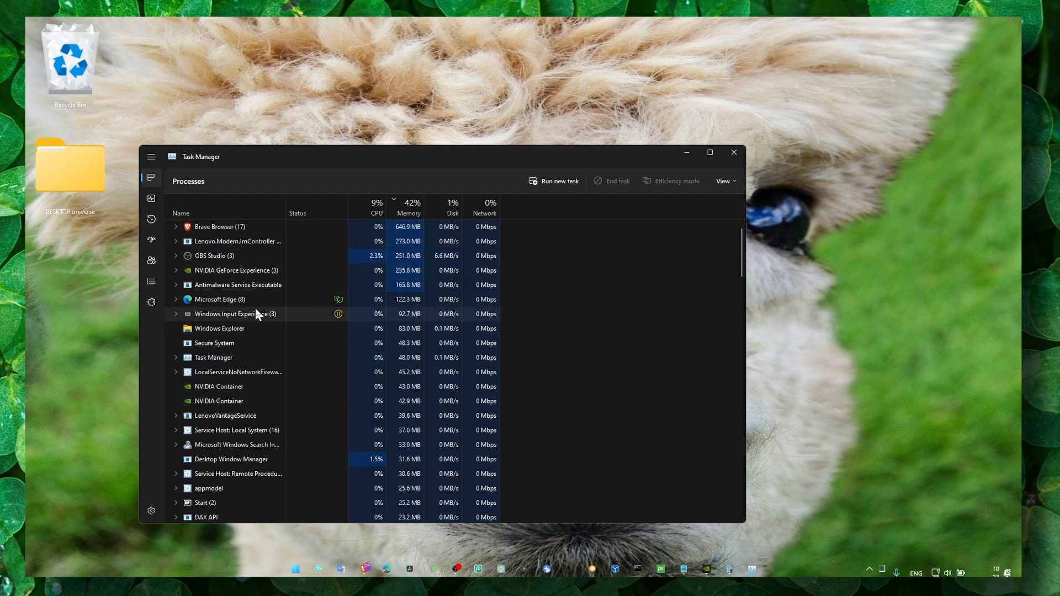
- Expand Brave Browser's processes in Task Manager and launch DaVinci Resolve 18
right_click(218, 226)
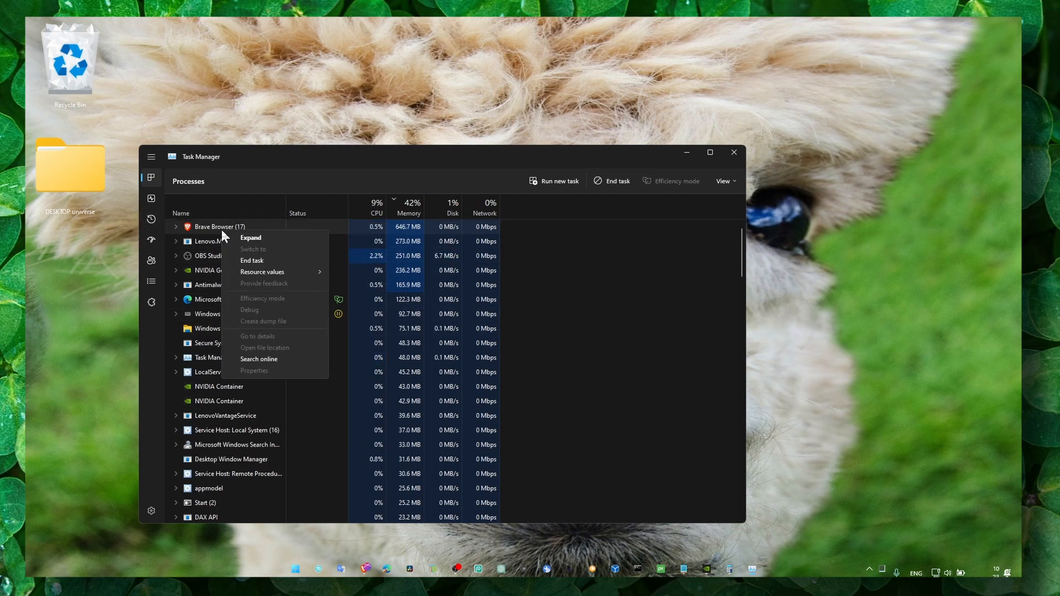
left_click(251, 239)
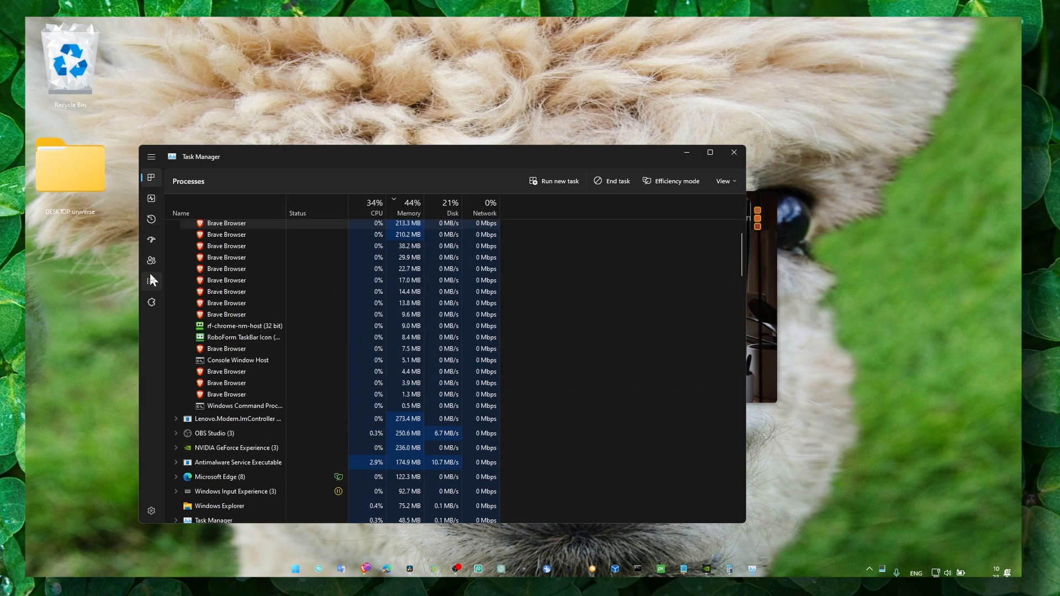
left_click(376, 206)
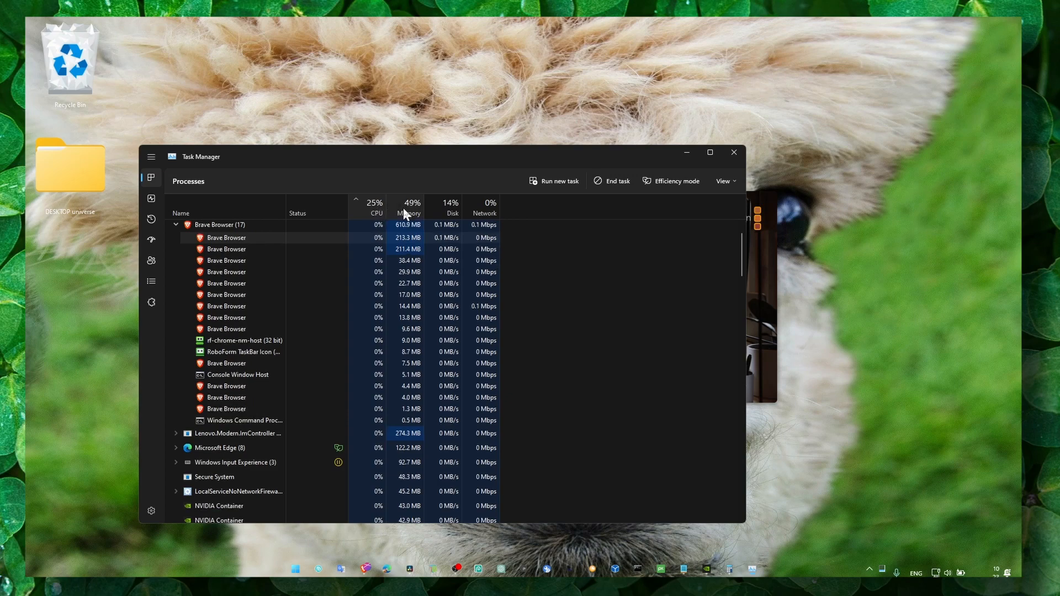
scroll("up", 3)
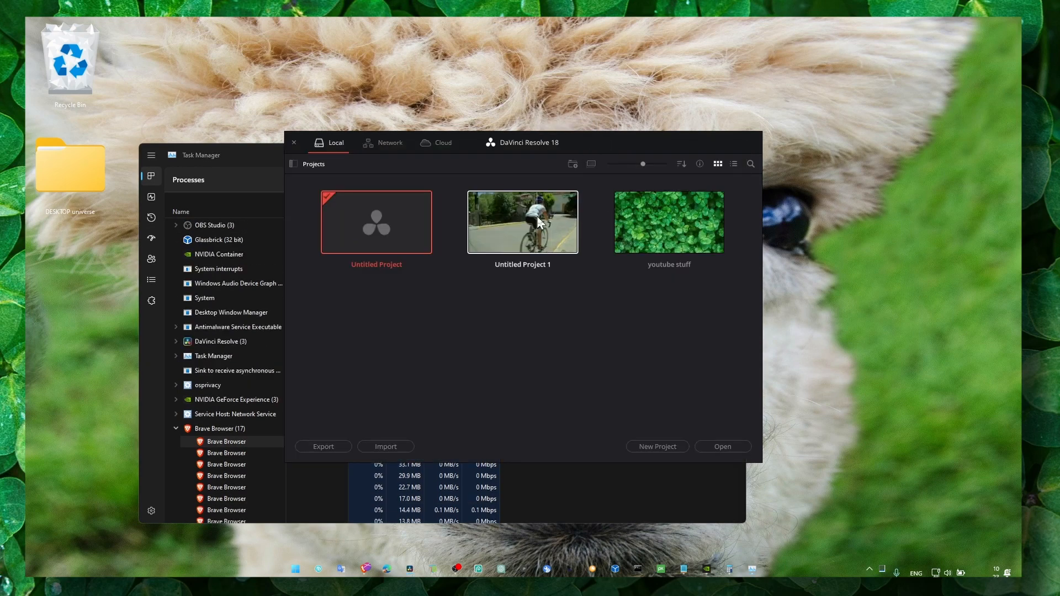
- Dismiss Resolve's project list and return to Task Manager showing Resolve at ~1.4 GB
double_click(523, 222)
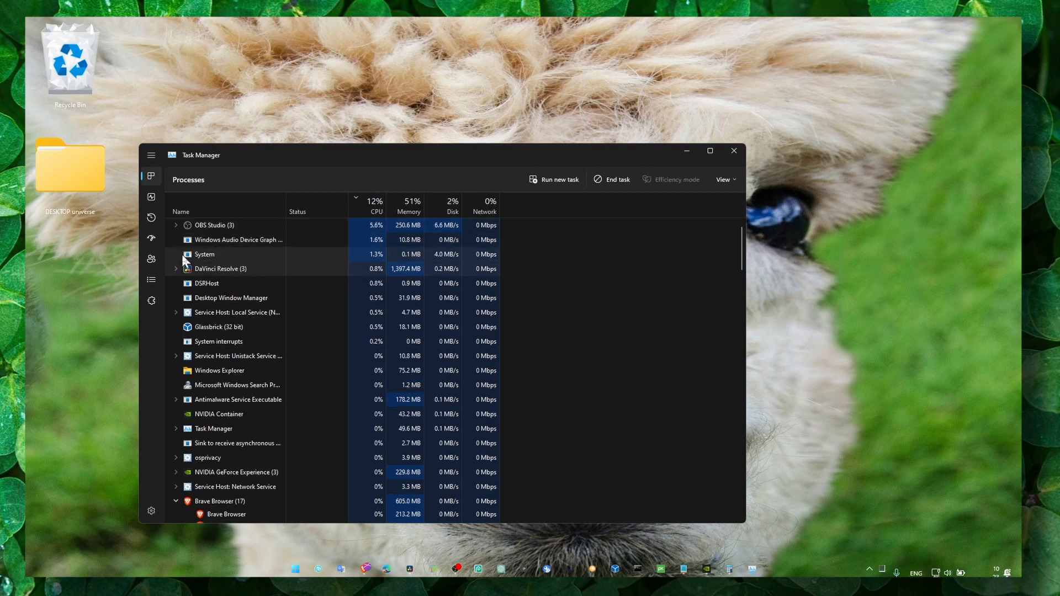
- Set Resolve.exe to High priority via Task Manager Details, then close Task Manager
right_click(220, 269)
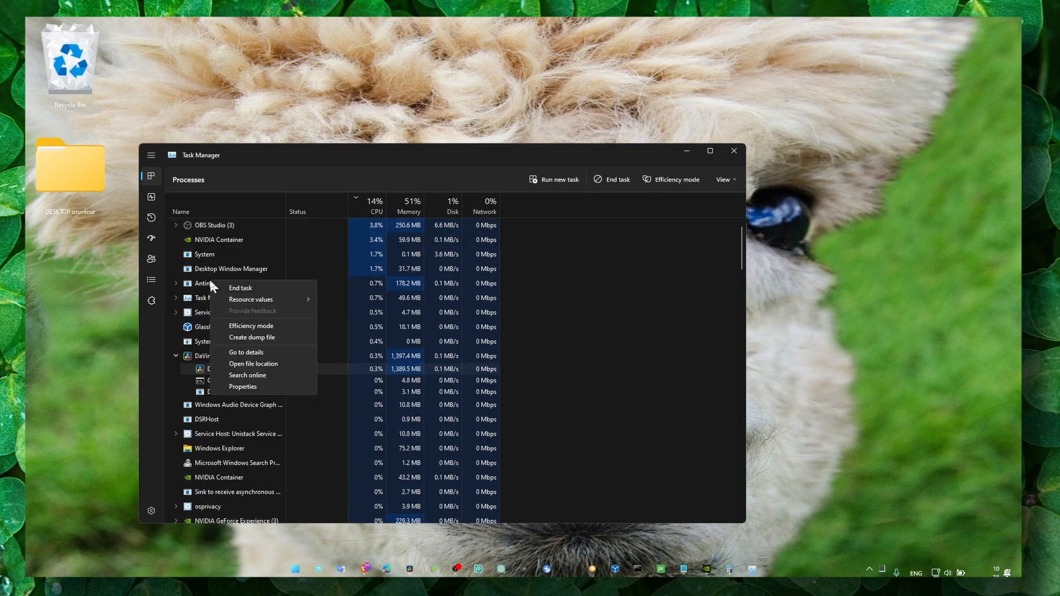
left_click(245, 352)
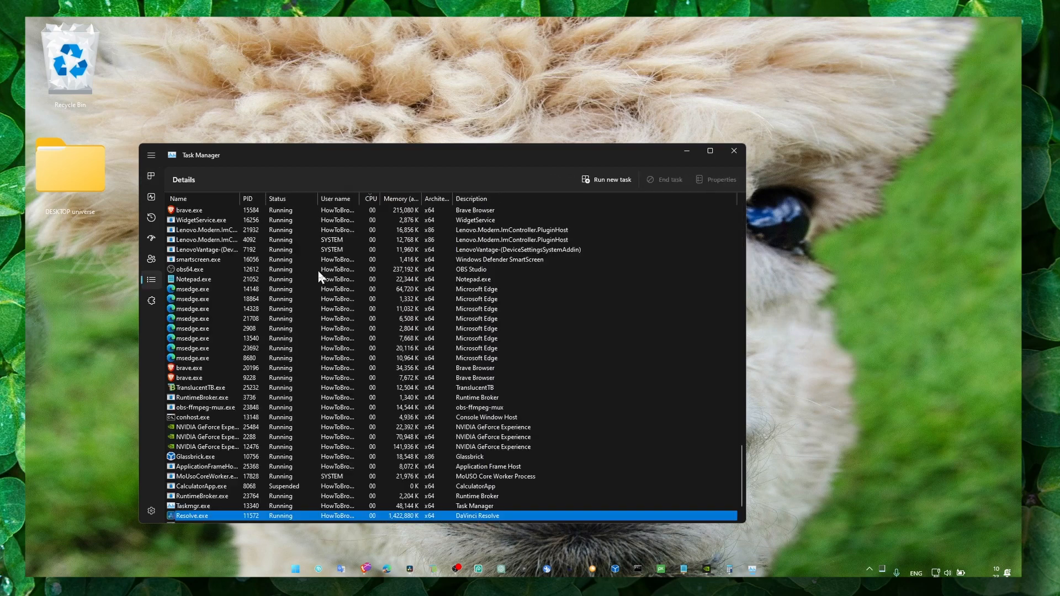
left_click(179, 198)
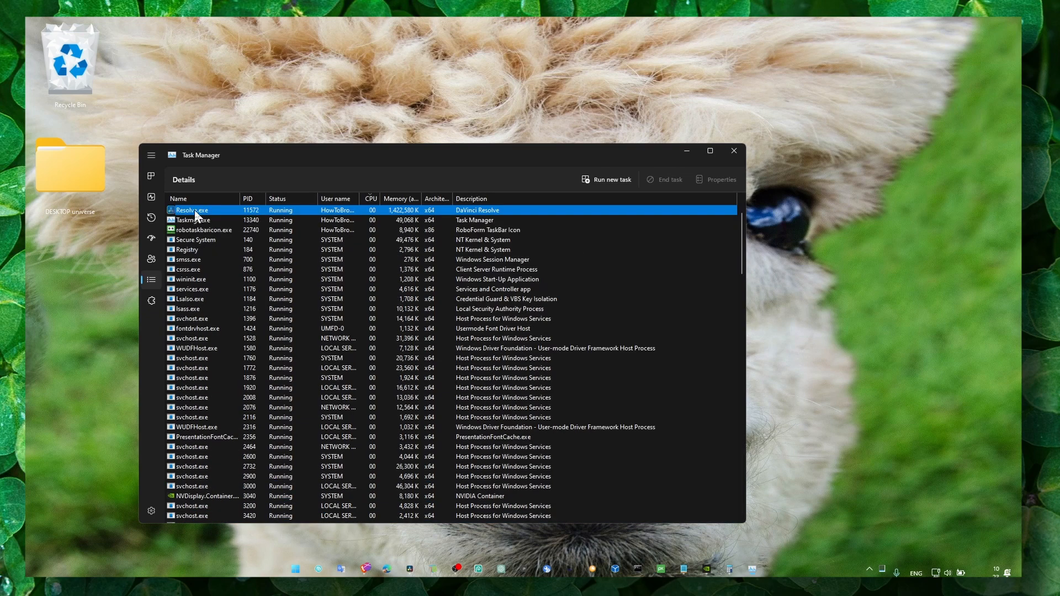
right_click(193, 210)
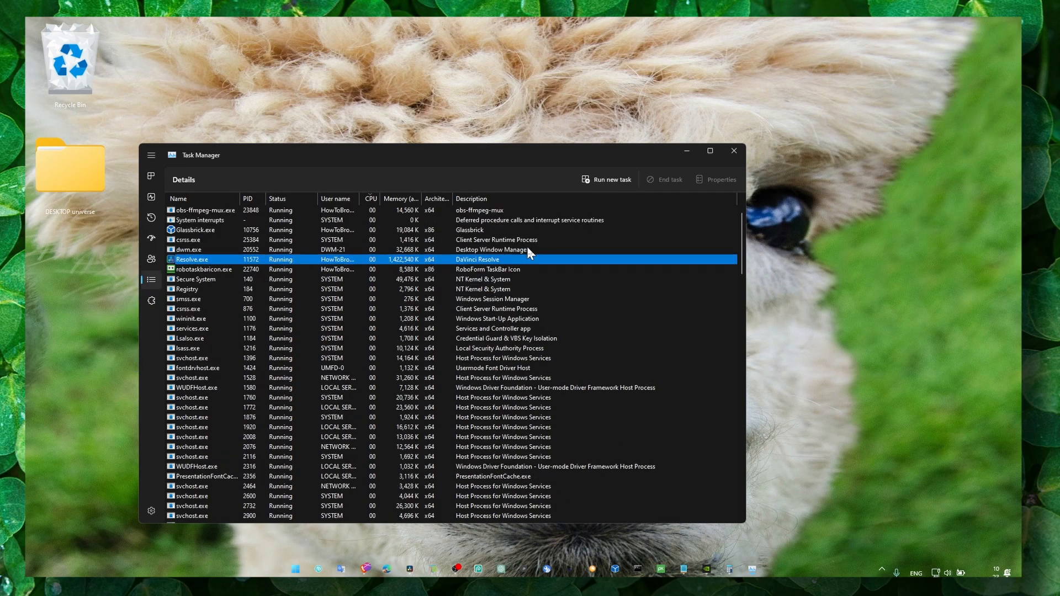
left_click(733, 152)
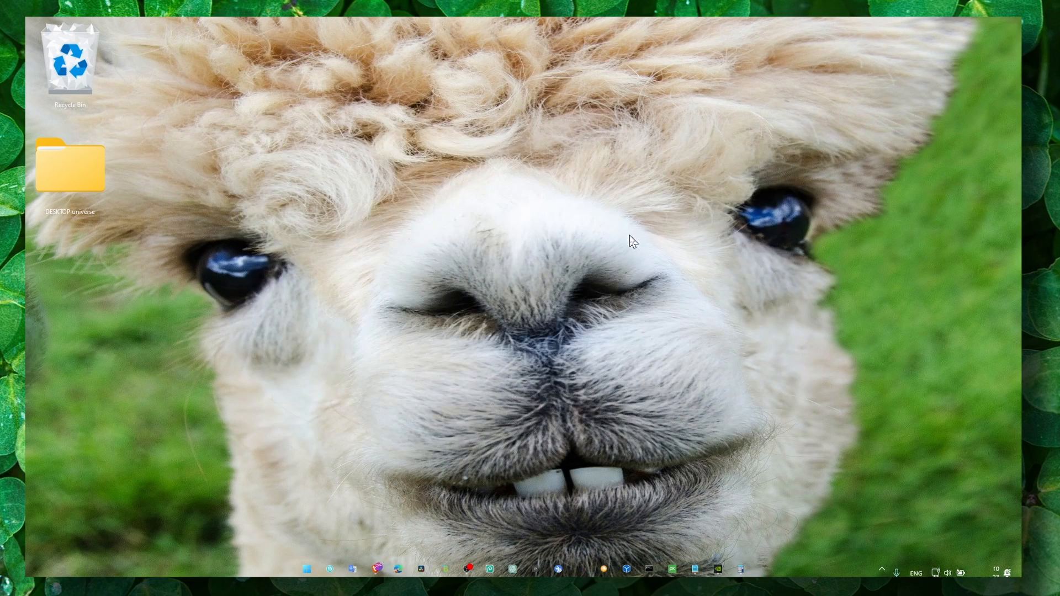
mouse_move(612, 232)
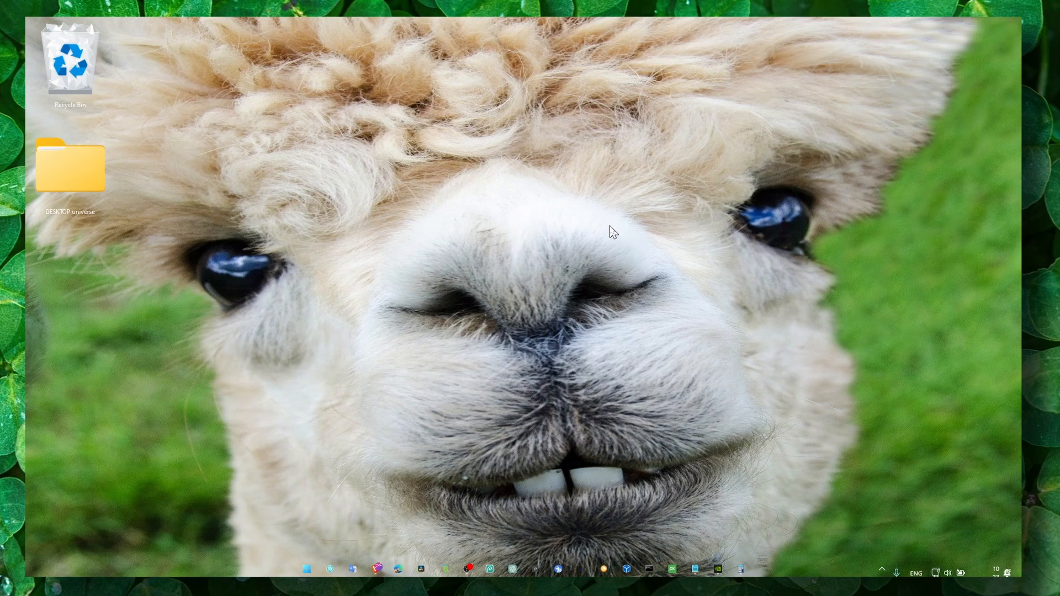
mouse_move(596, 239)
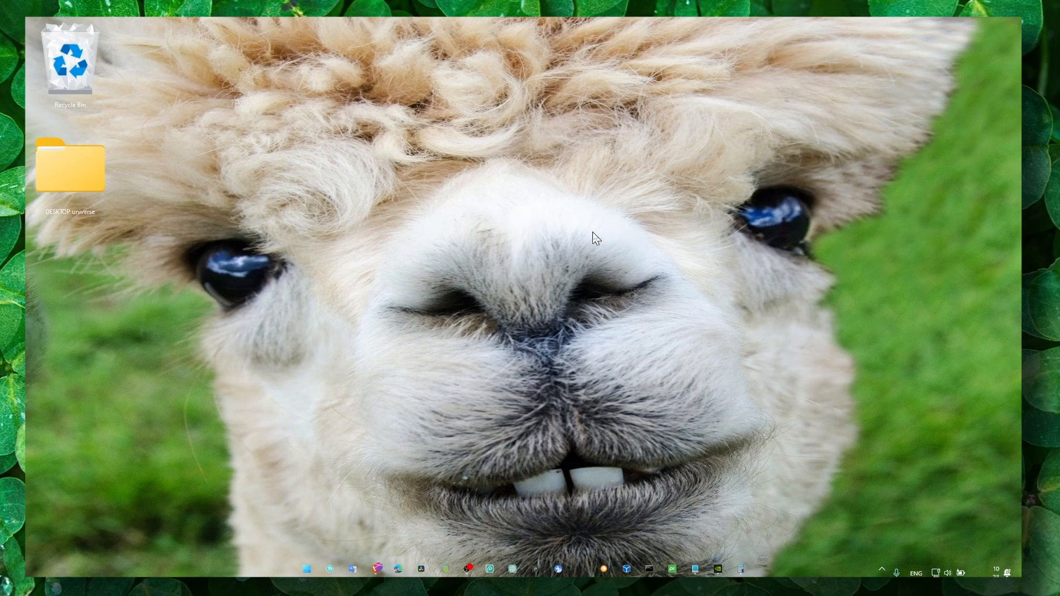